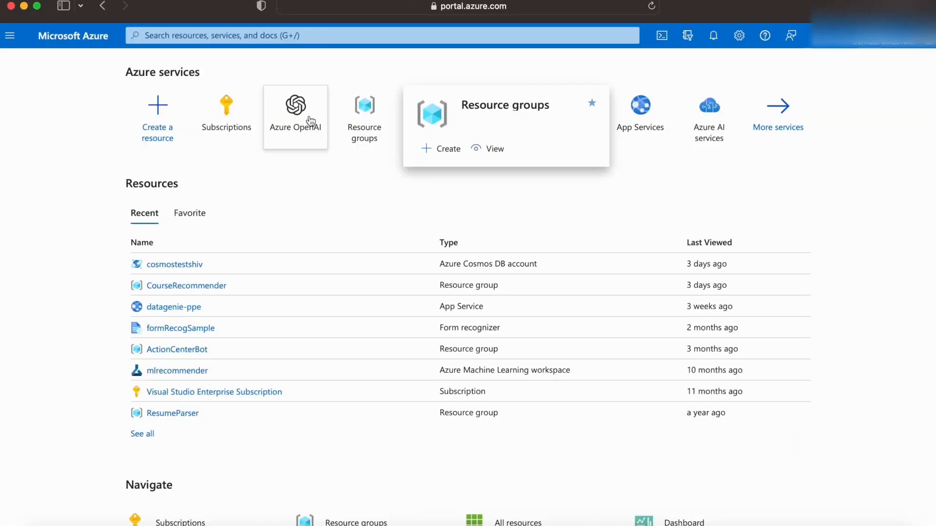
Search for Azure OpenAI, then browse the Cognitive search, Computer vision, Face API, Custom vision and Speech lists
text(Azure open)
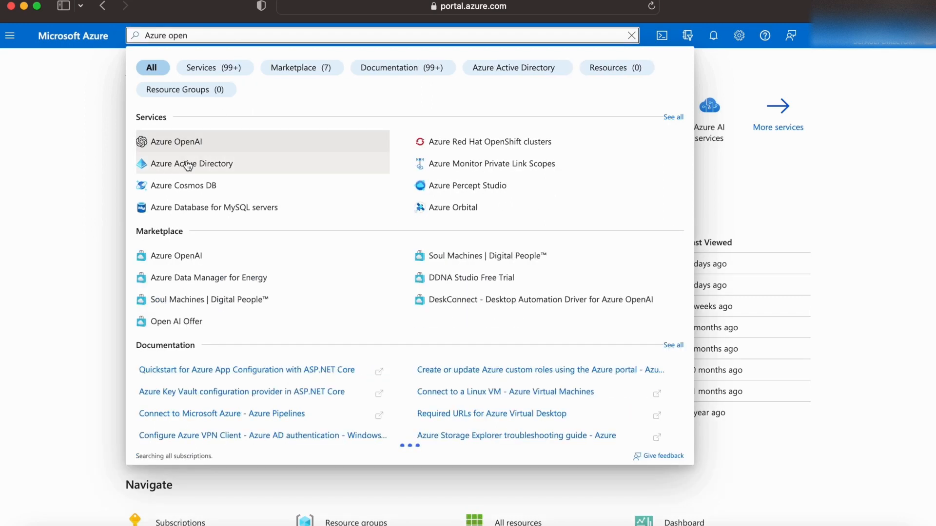
click(176, 142)
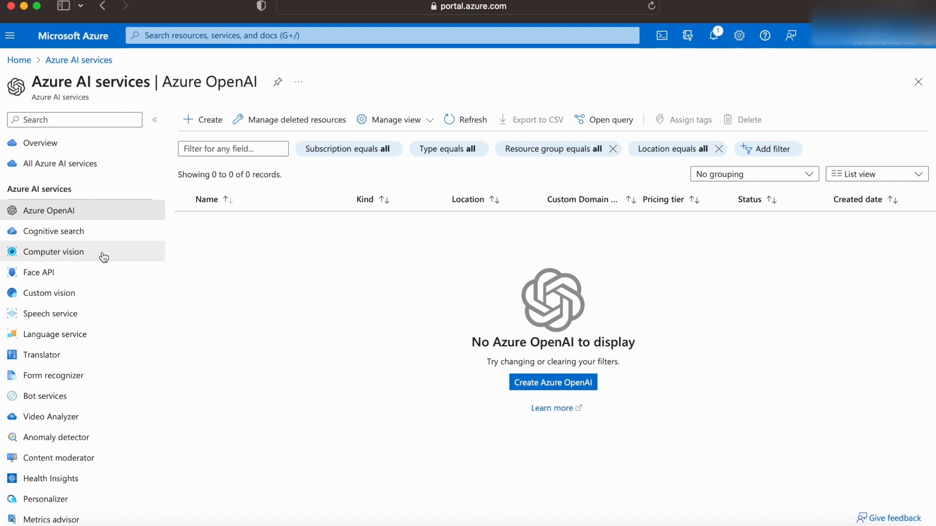
click(54, 232)
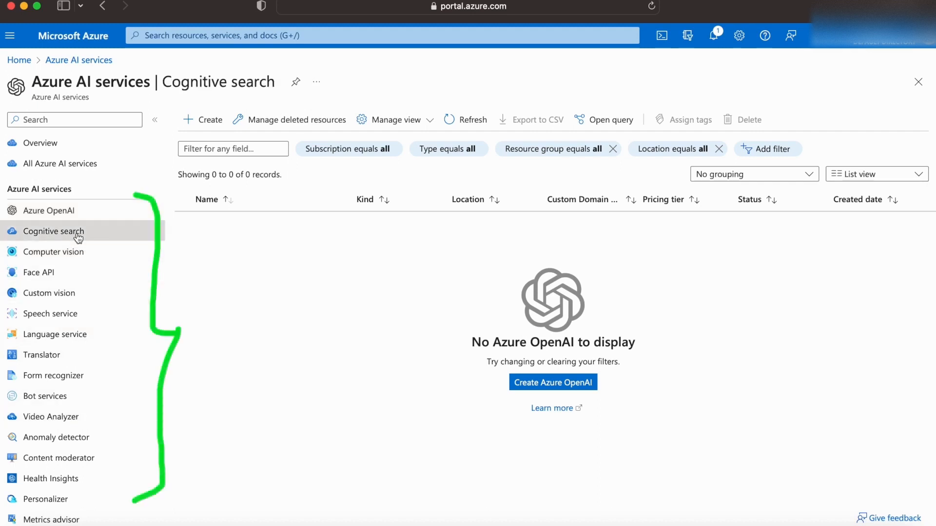
click(54, 252)
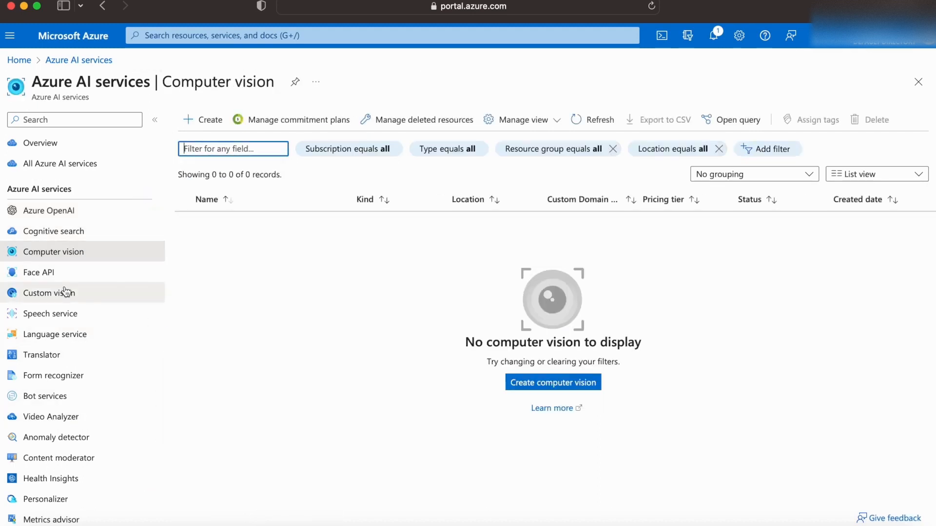
click(39, 272)
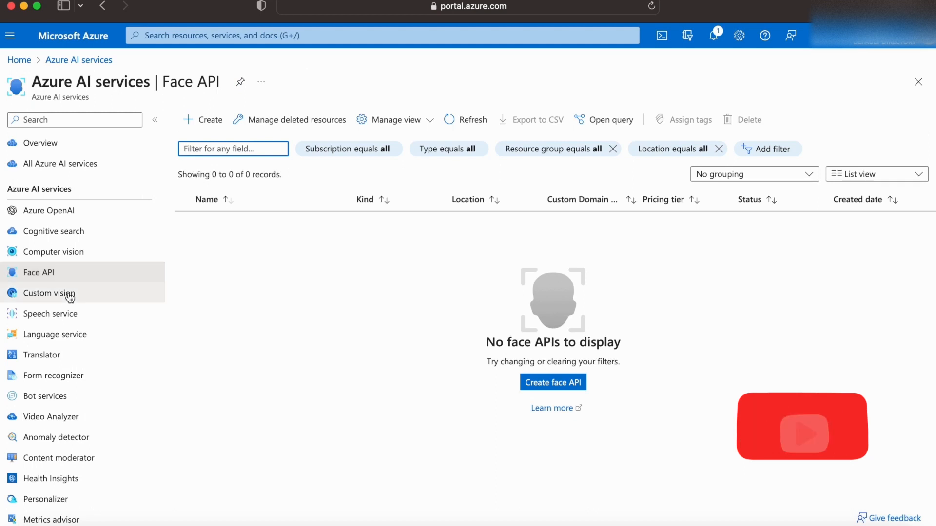
click(49, 293)
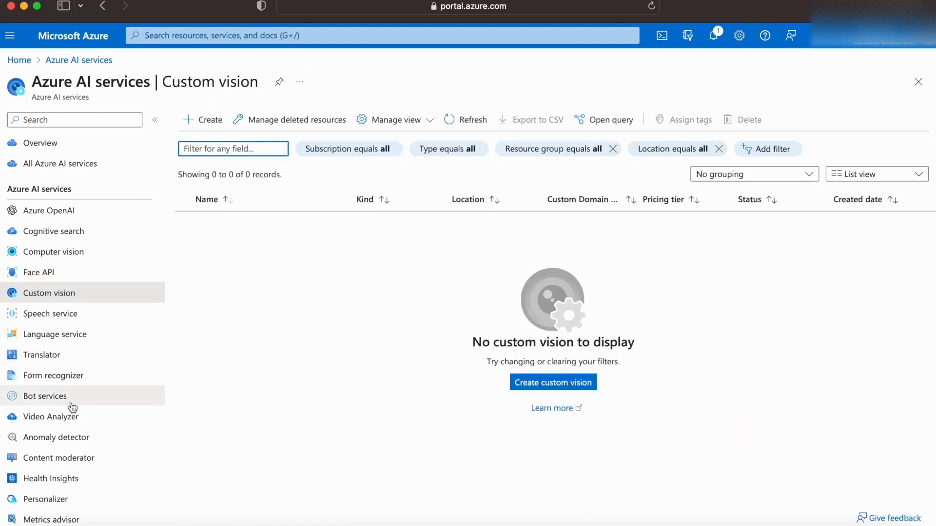
click(50, 314)
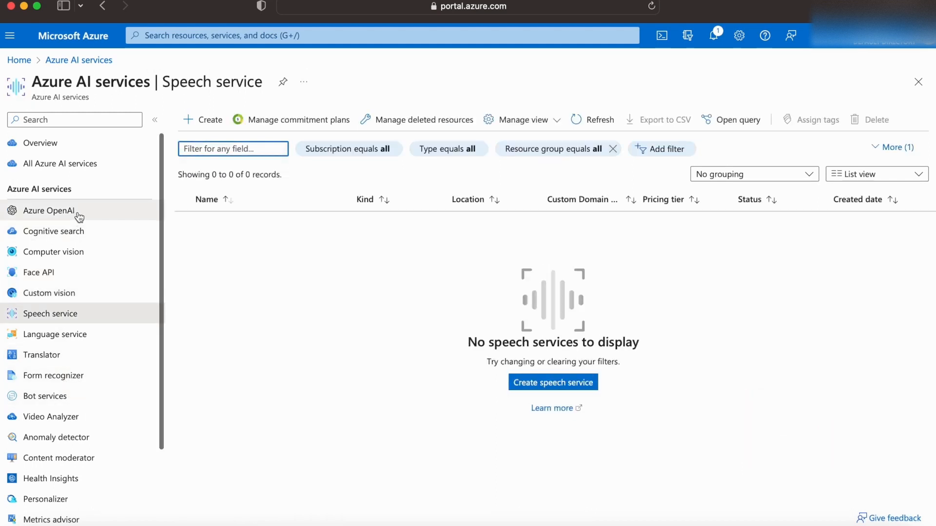
Open the Microsoft Learn 'Limited access to Azure OpenAI Service' article and scroll through it
click(48, 211)
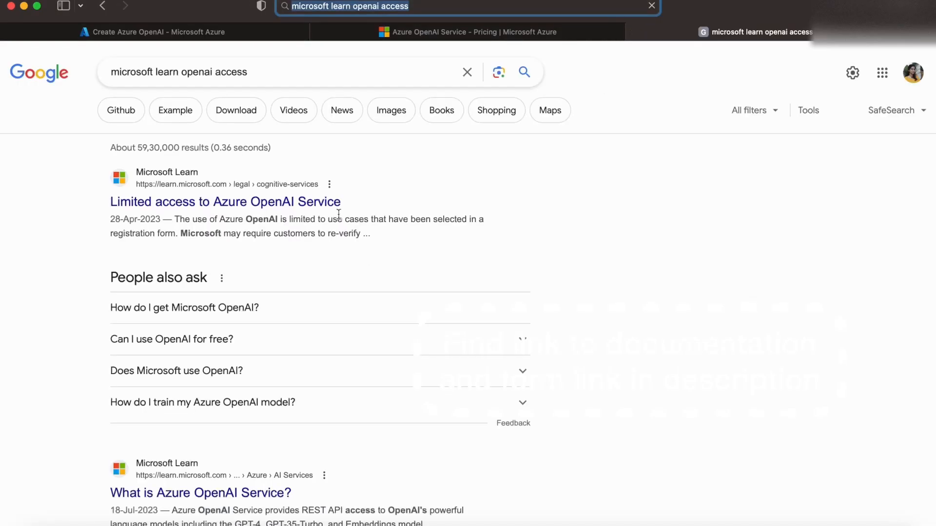
click(225, 202)
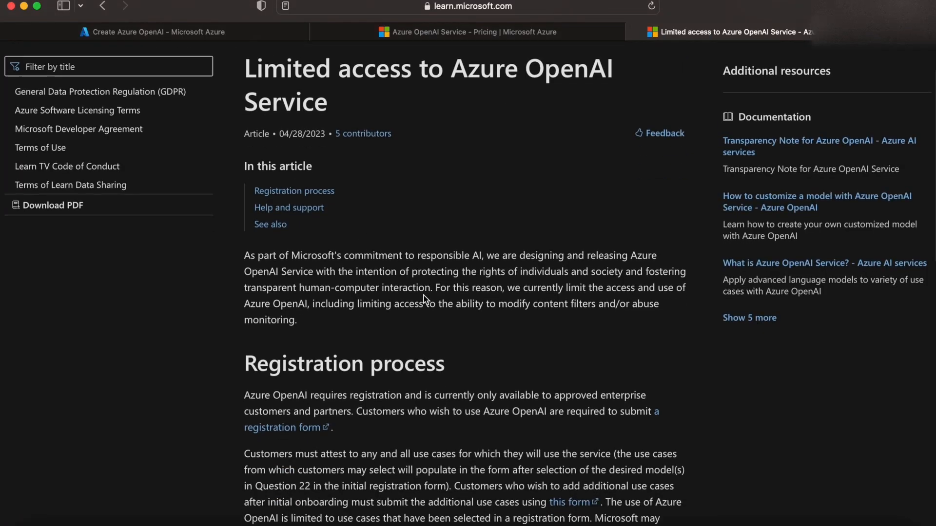
scroll(down, 3)
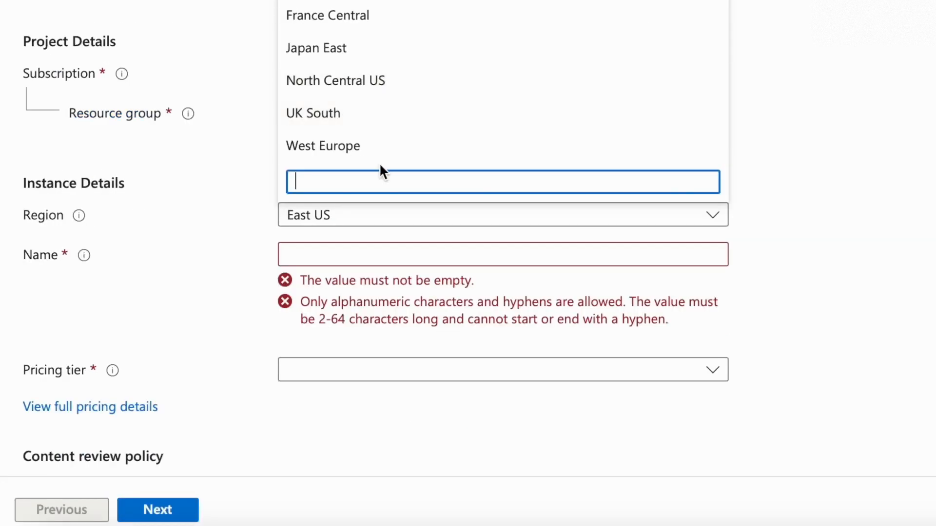
Set the region to West Europe, name testopenai-lcws and Standard S0 pricing tier
click(322, 145)
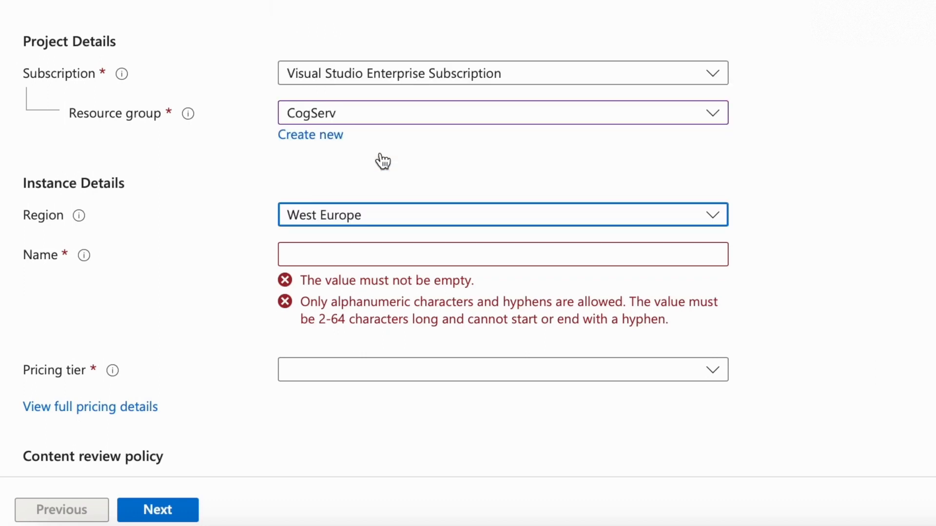
scroll(down, 3)
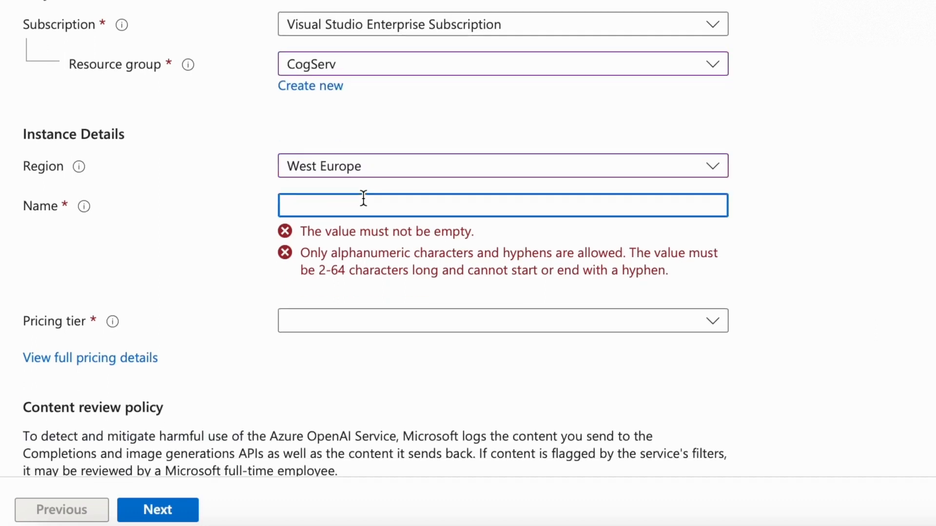
text(testopenai)
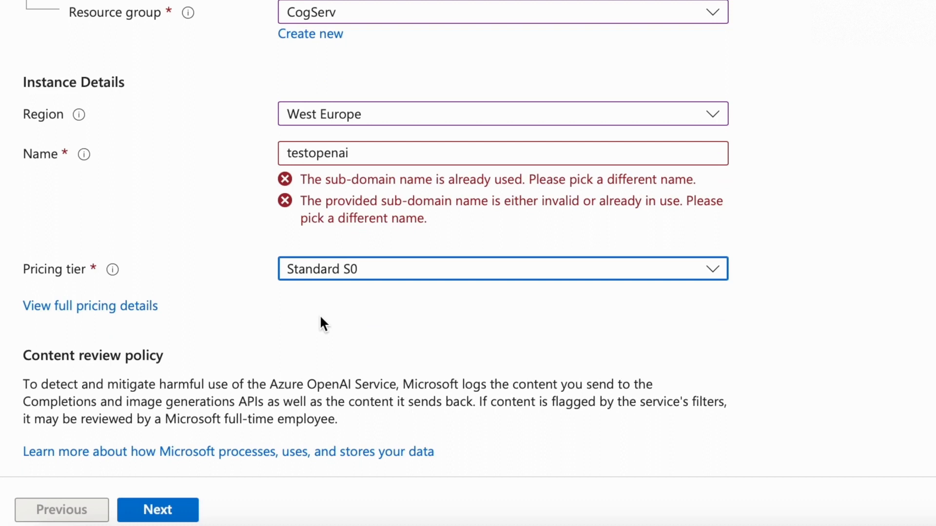
View the full pricing details in a new tab, then return to the creation form
right_click(78, 306)
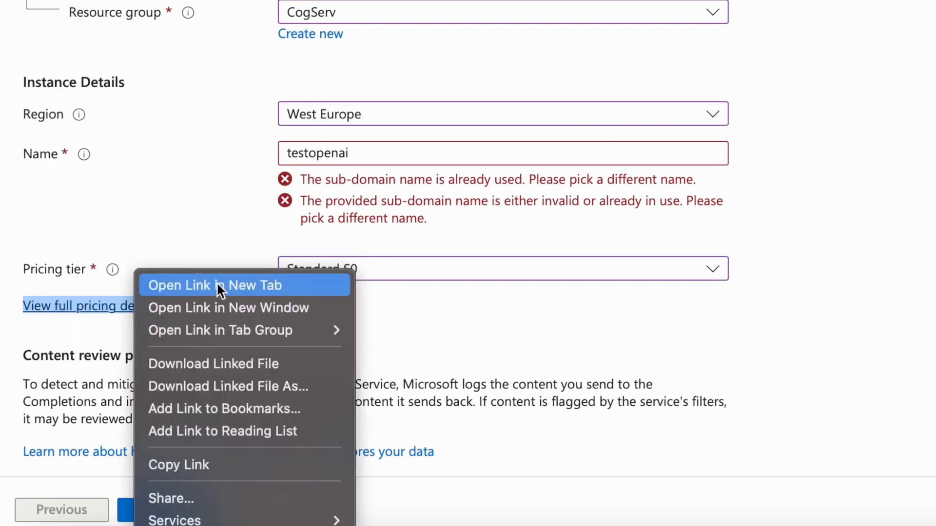
click(214, 285)
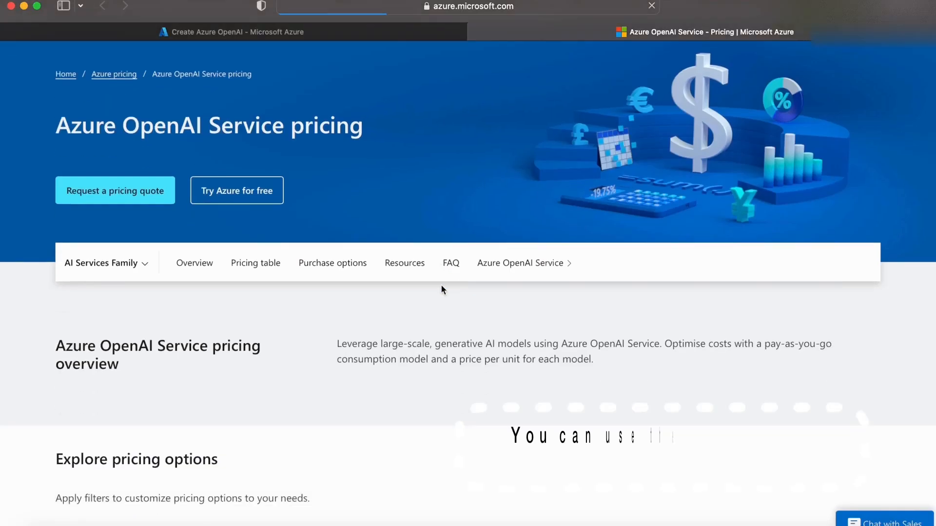
scroll(down, 3)
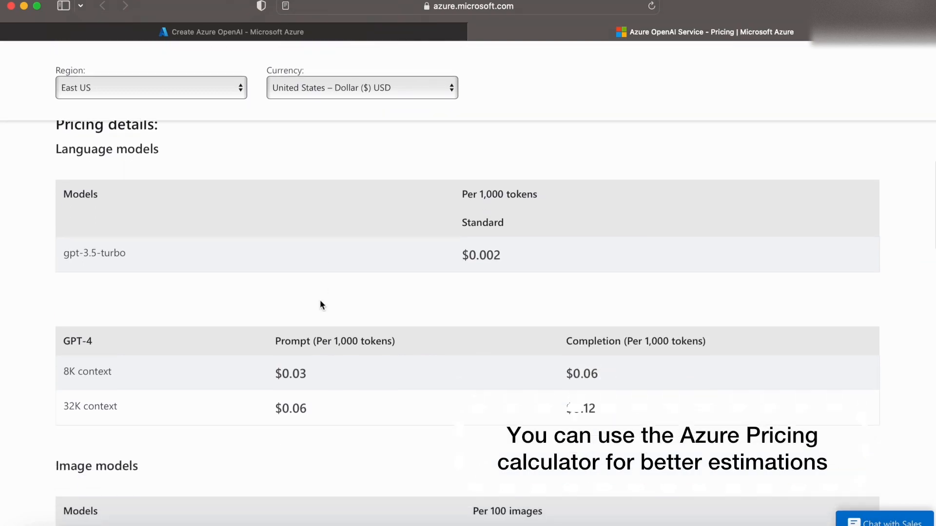
scroll(down, 3)
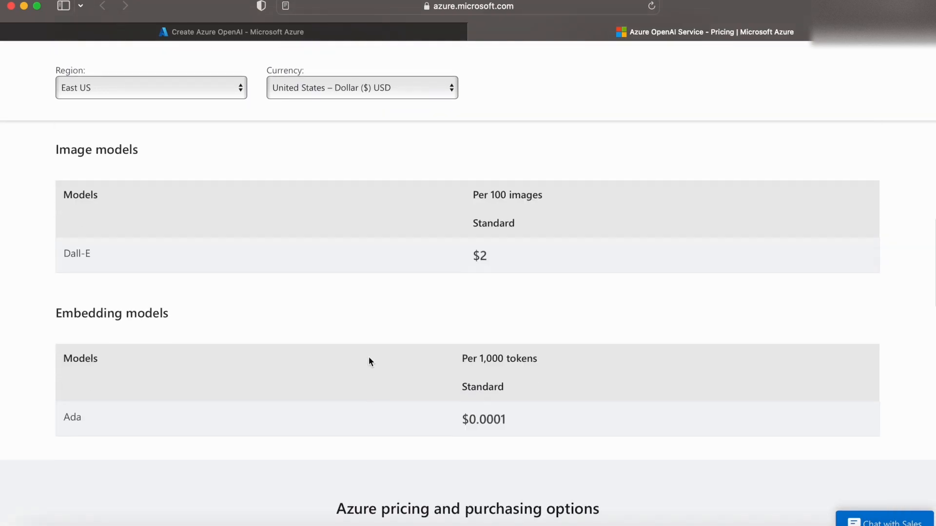
click(235, 32)
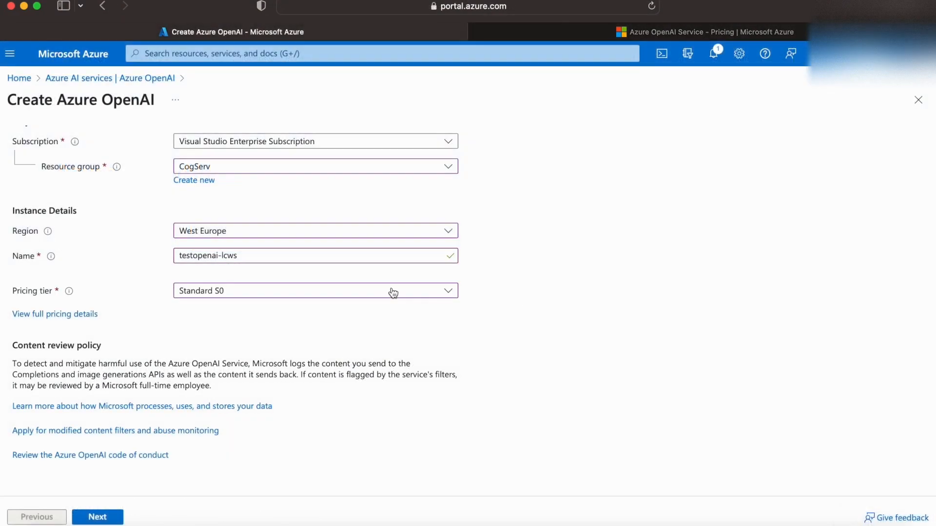
Tag the resource dev: test and create testopenai-lcws through Review + submit
click(97, 517)
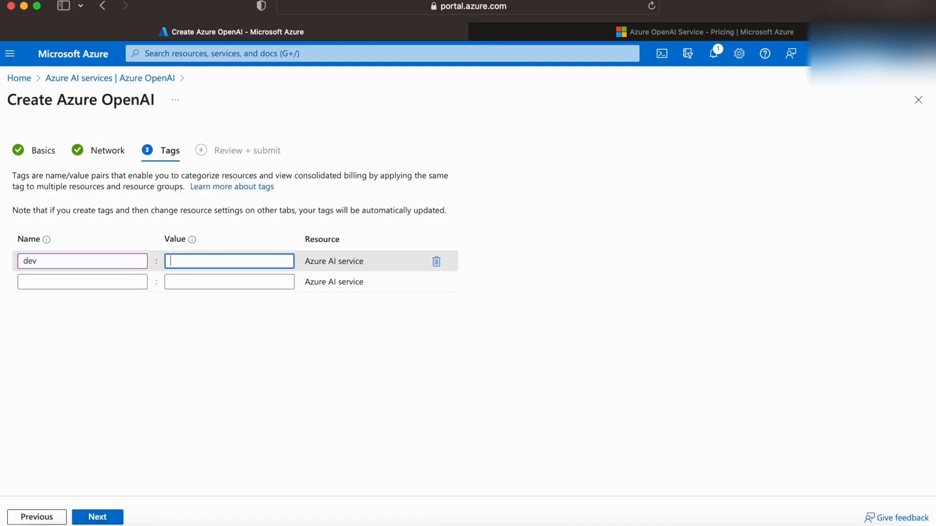
click(97, 517)
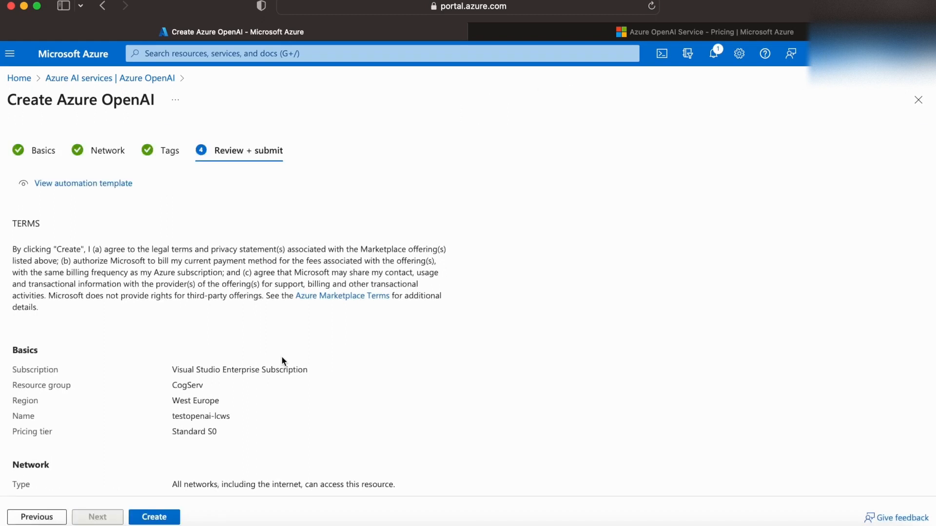
click(155, 517)
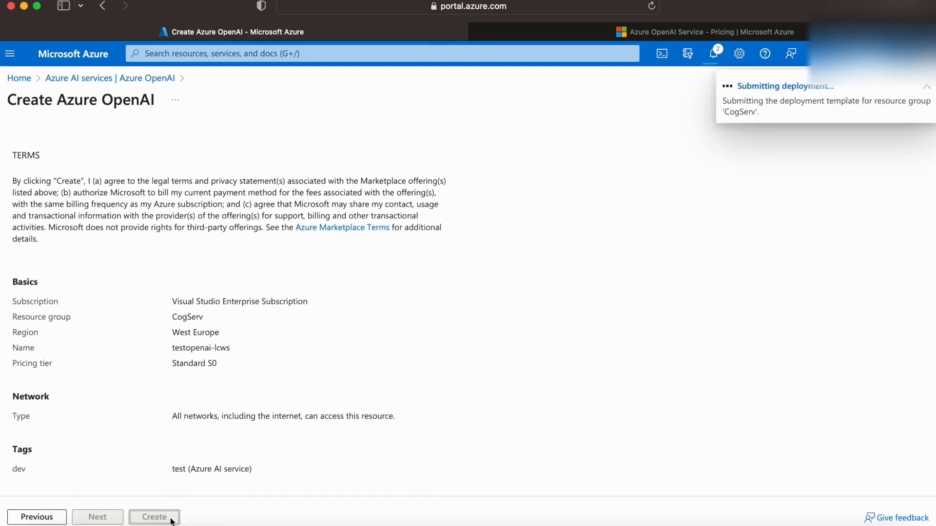
click(154, 518)
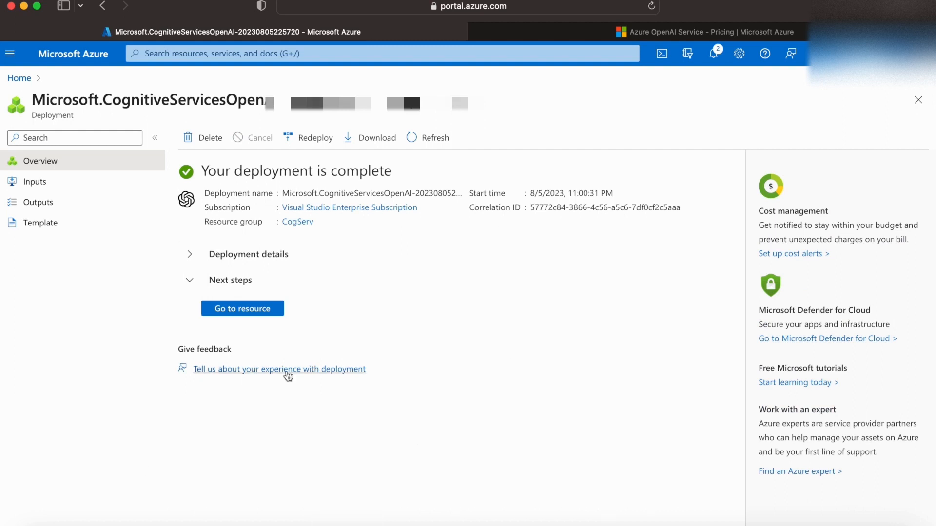
mouse_move(262, 317)
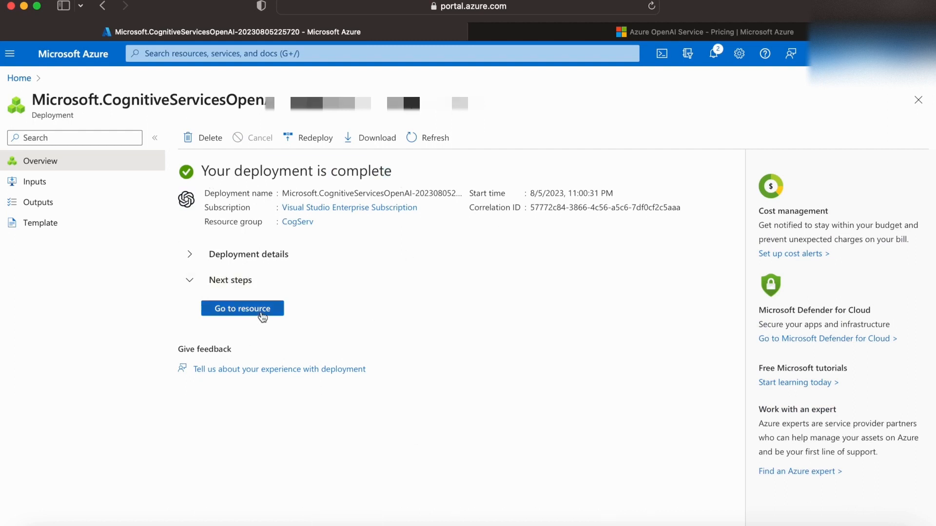
Open testopenai-lcws and check its pricing tier, keys and endpoint, and model deployments
click(242, 309)
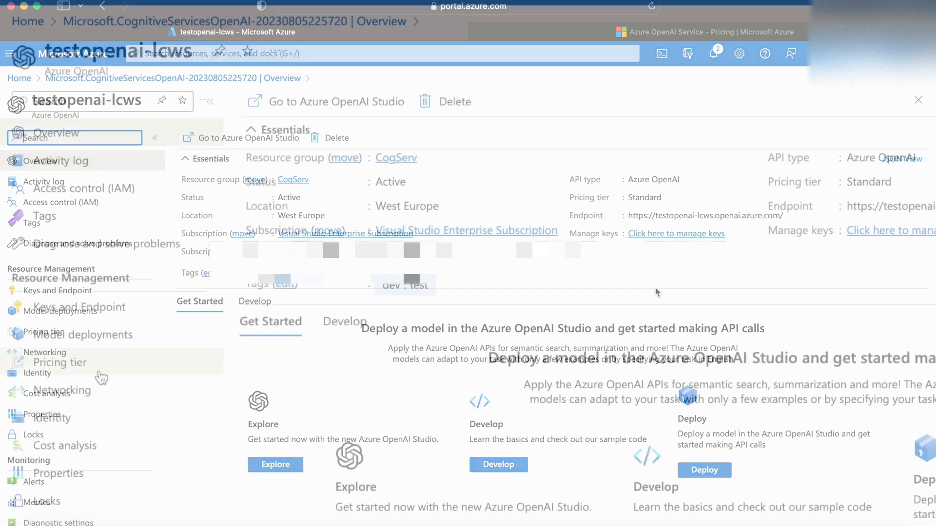
click(58, 363)
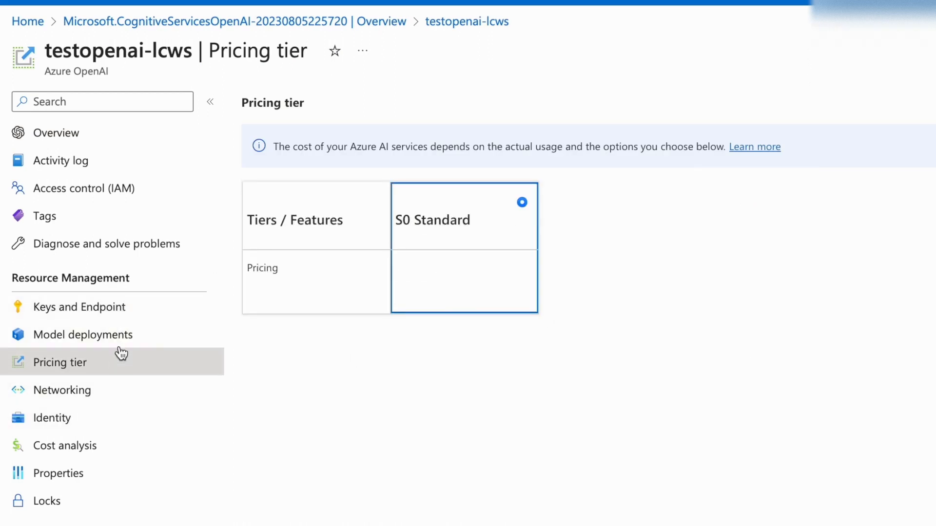
click(80, 307)
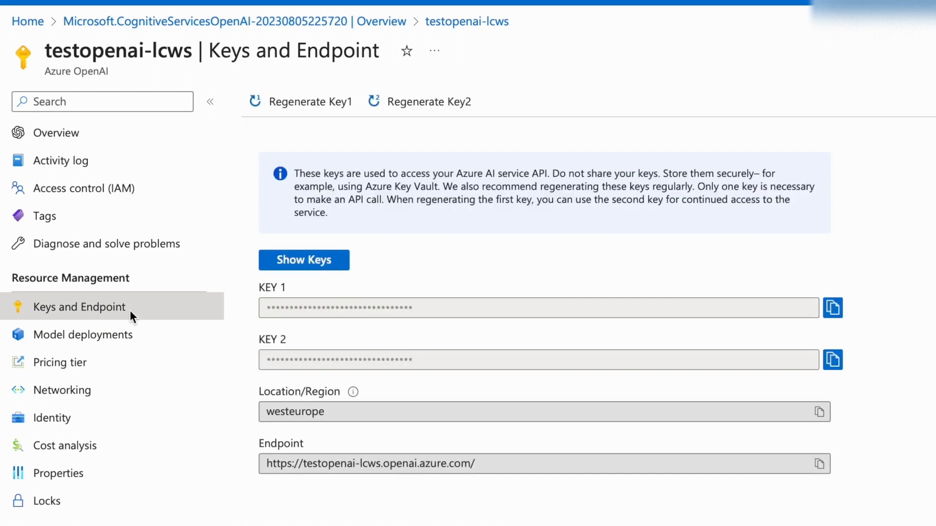
click(82, 332)
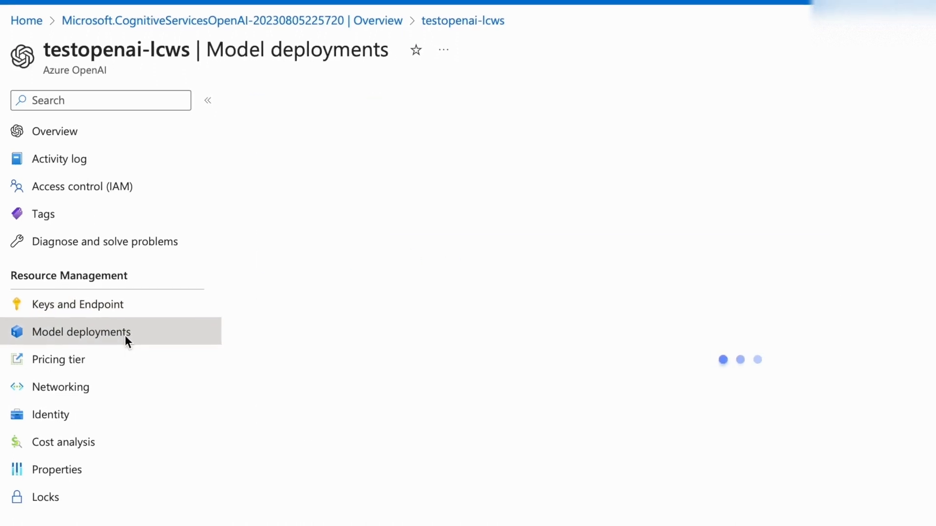
click(81, 332)
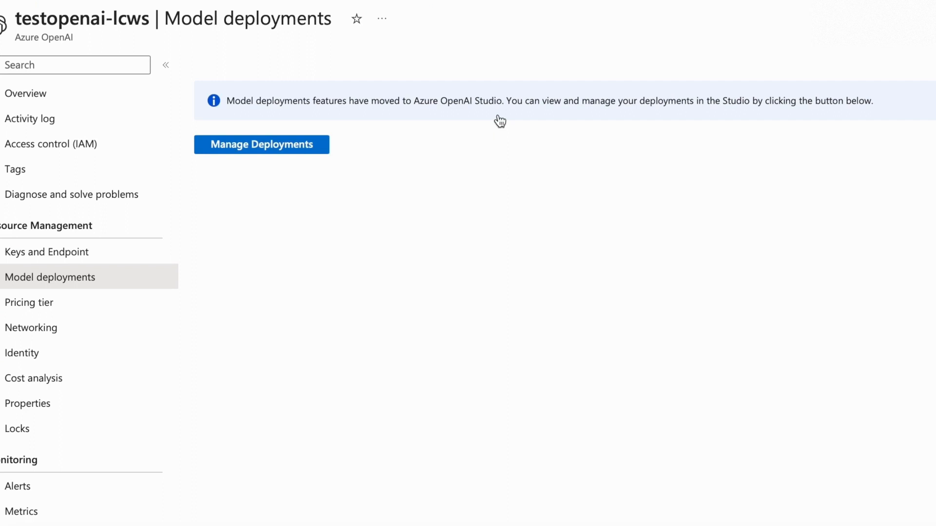
mouse_move(569, 111)
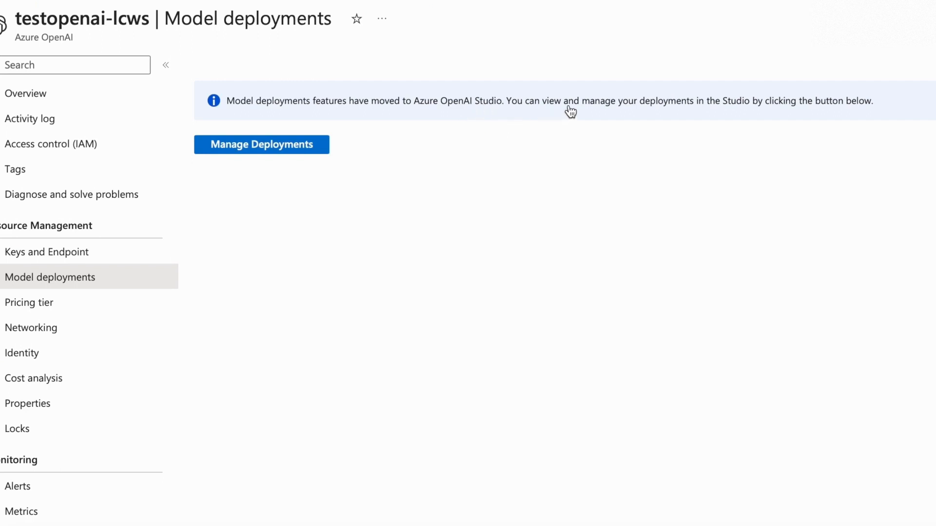
mouse_move(76, 104)
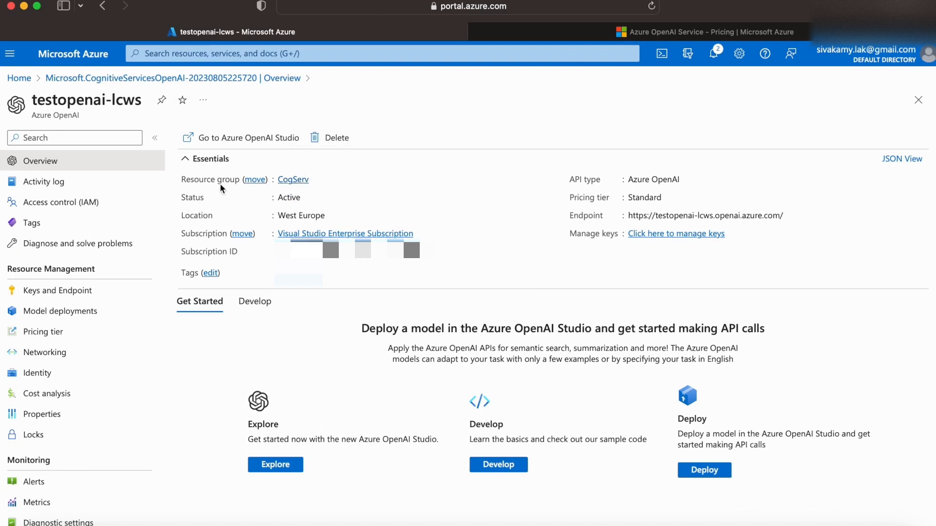
Open Azure OpenAI Studio in a new browser tab and switch to it
right_click(239, 138)
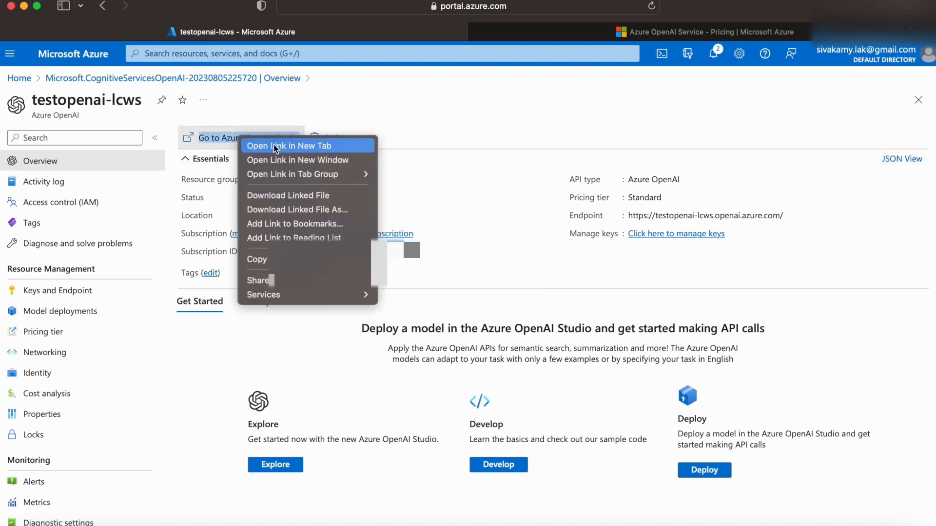
click(292, 145)
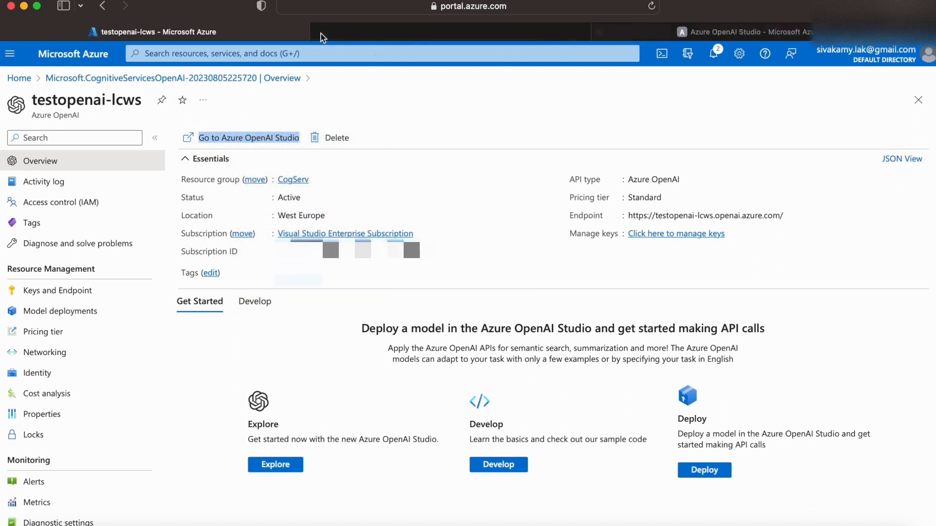
click(249, 138)
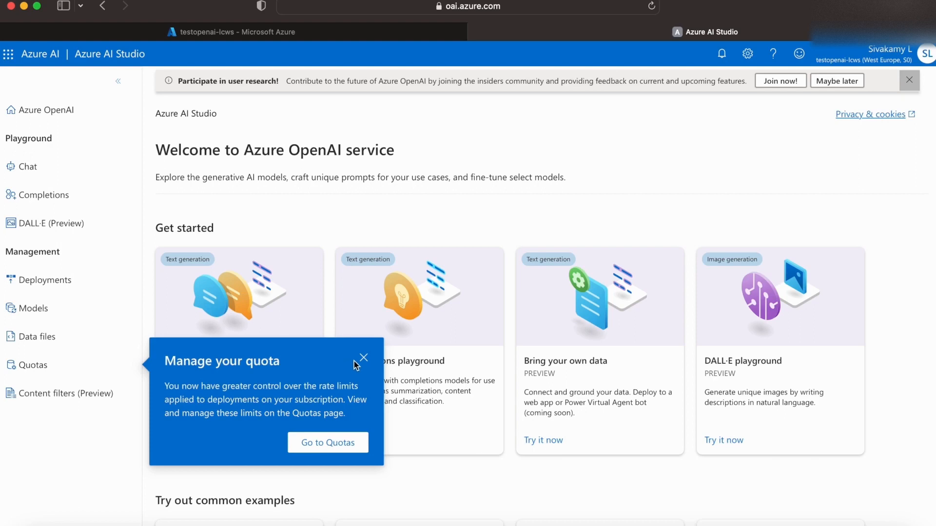
mouse_move(377, 369)
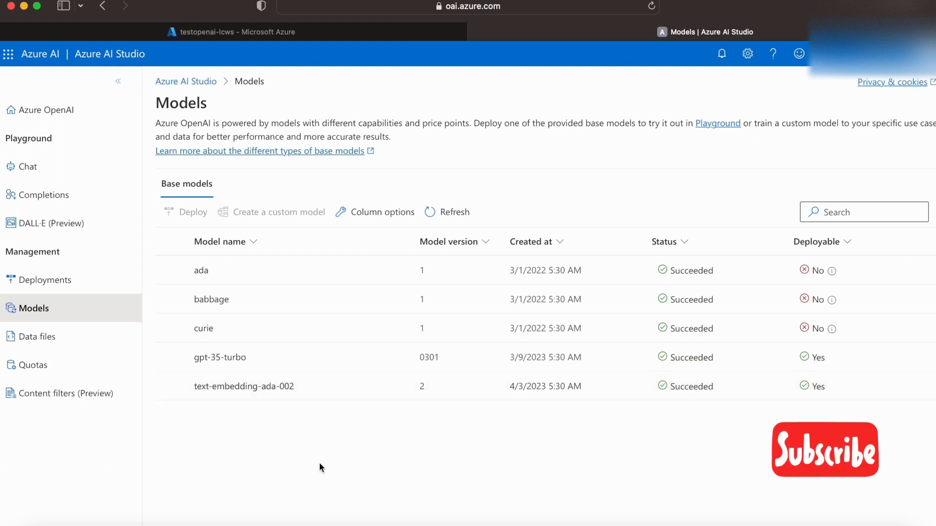
mouse_move(181, 393)
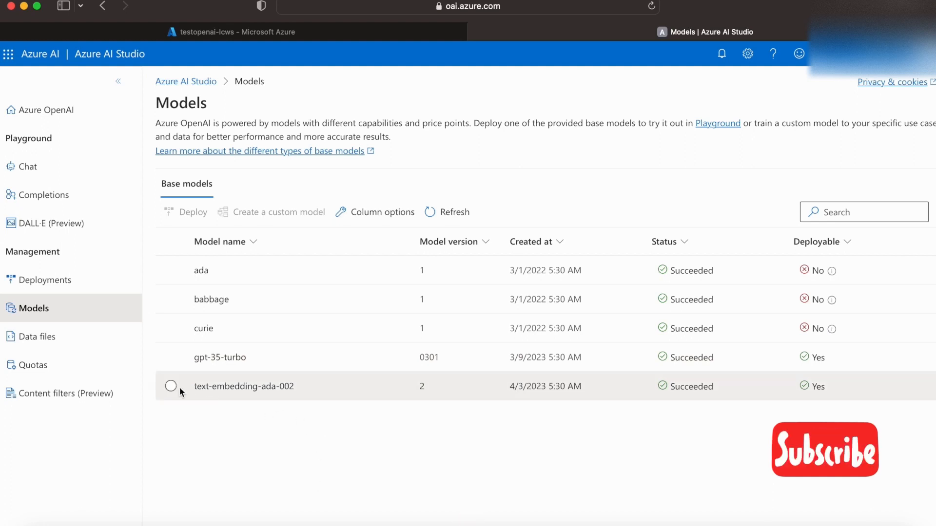
Deploy gpt-35-turbo as got-35-turbo-lcws with an adjusted tokens-per-minute rate limit
click(171, 357)
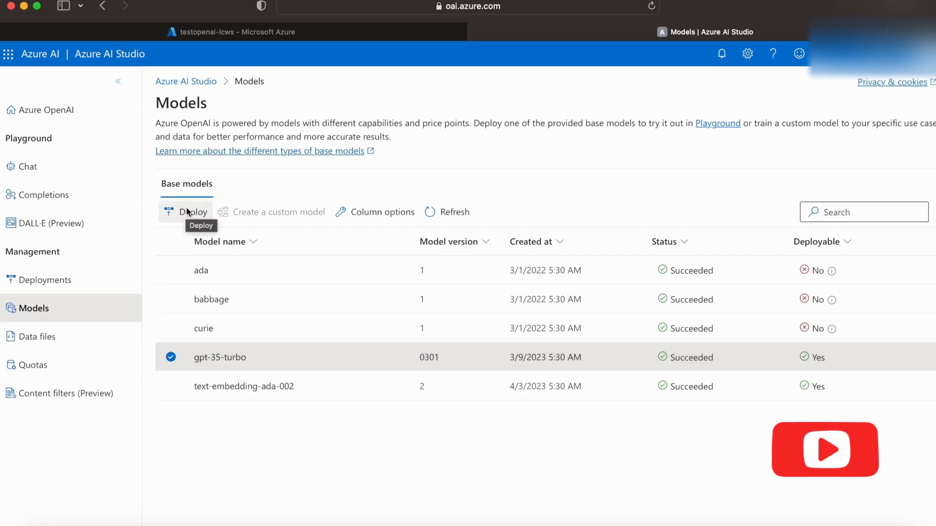
click(191, 212)
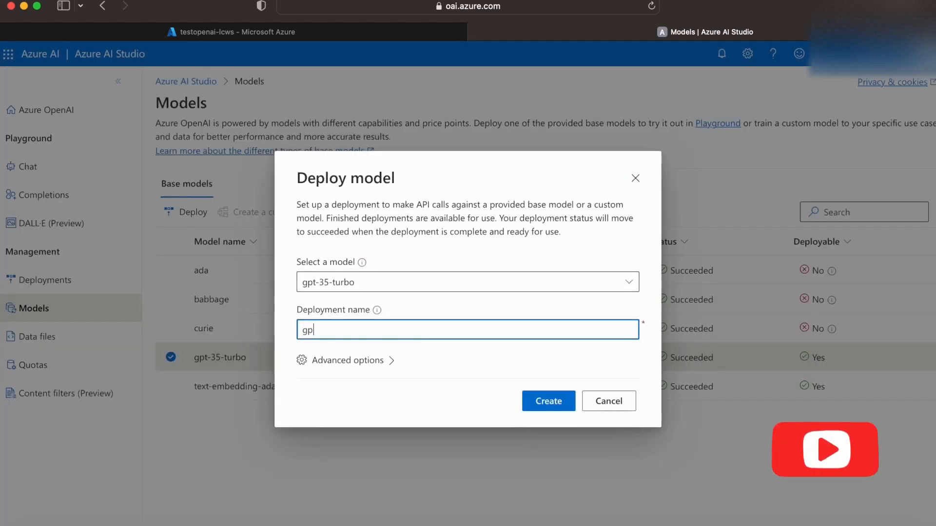
text(ot-35-turbo-lcws)
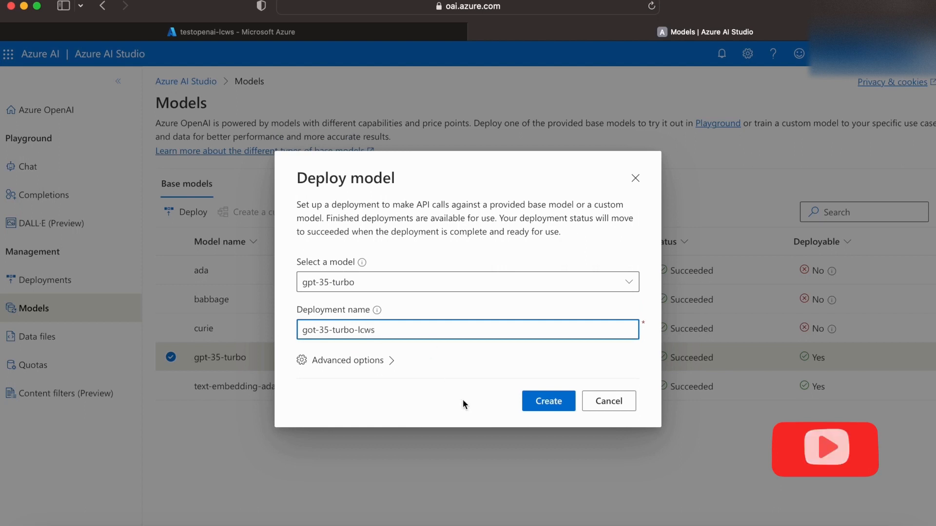
mouse_move(382, 389)
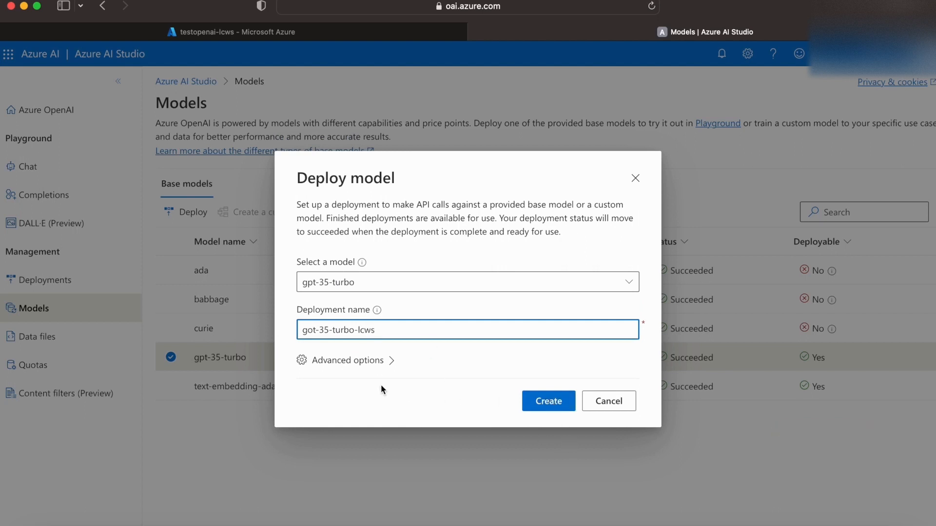
click(348, 360)
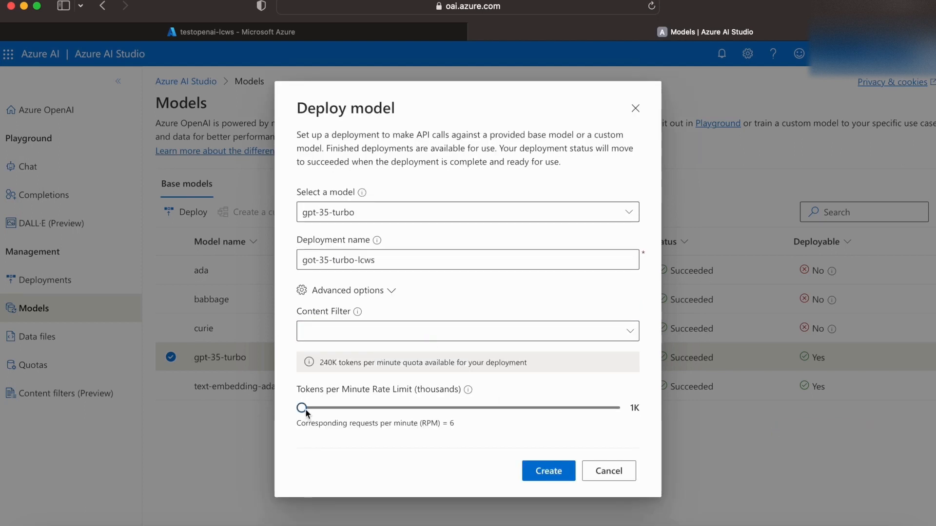
drag(303, 407, 340, 407)
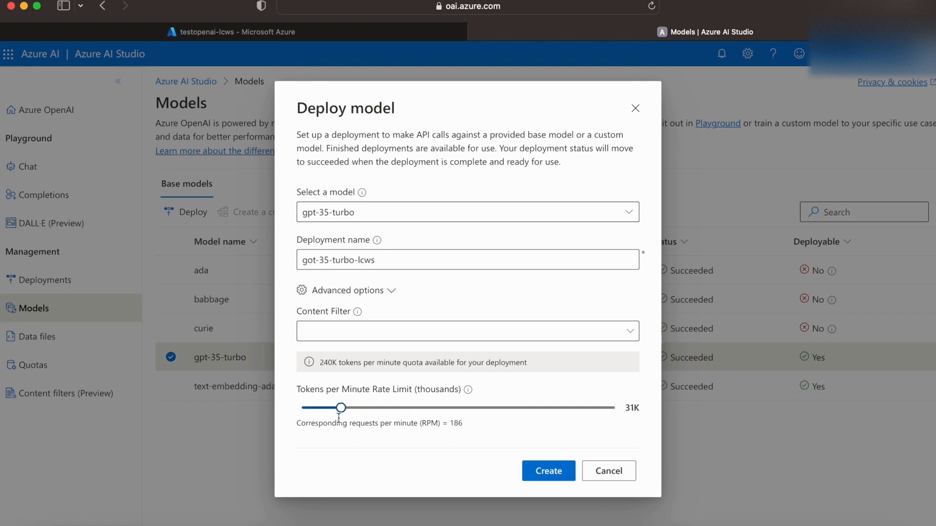
drag(340, 407, 301, 408)
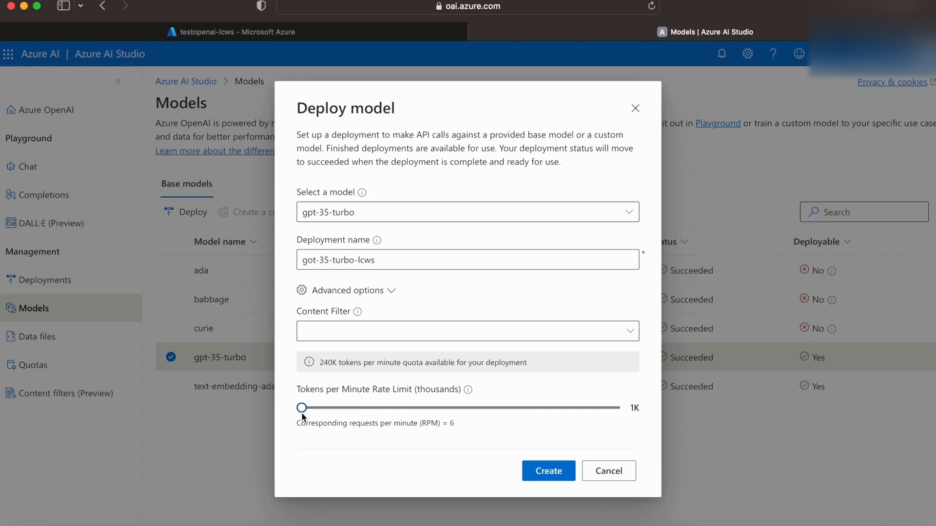
drag(302, 408, 320, 407)
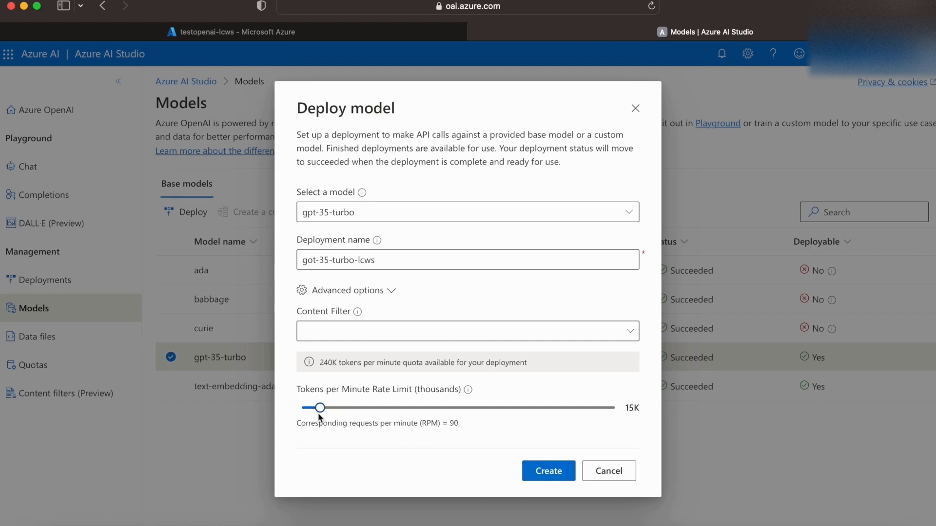
drag(321, 408, 309, 408)
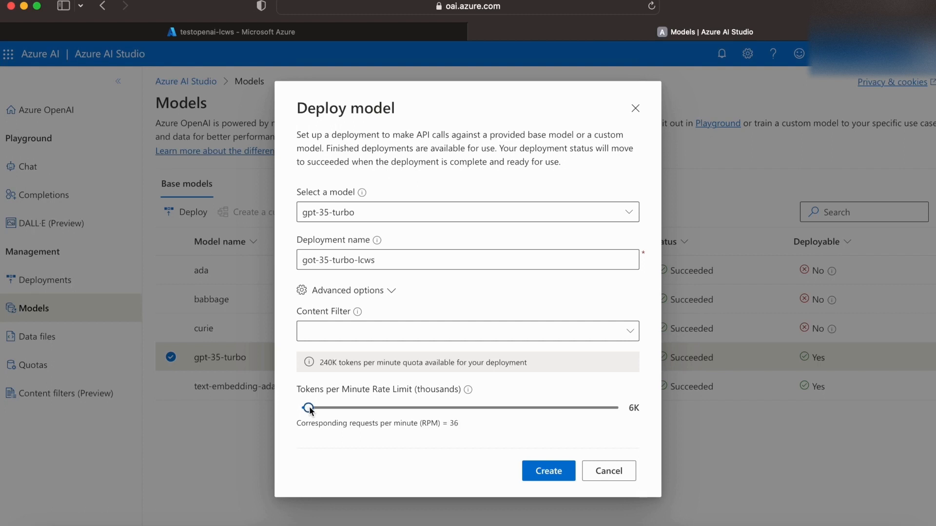
click(548, 471)
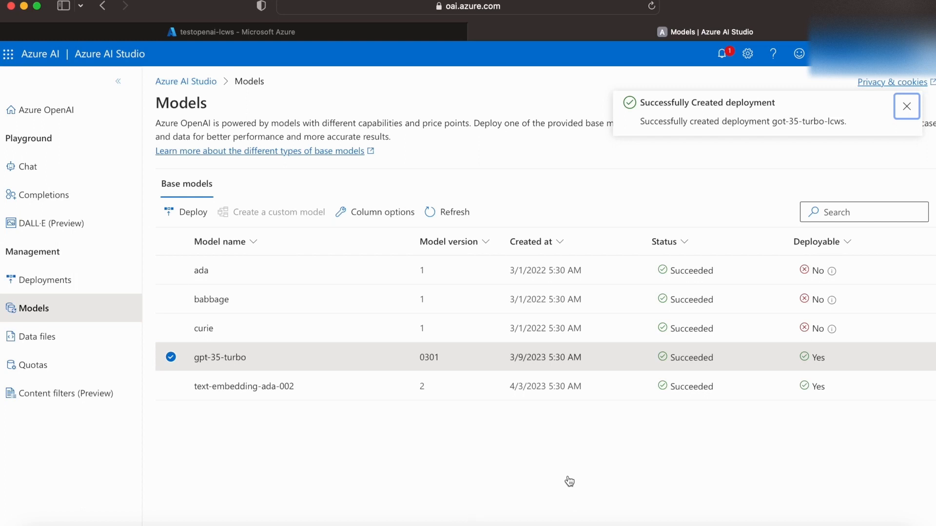
Dismiss the success notice and show Deployments listing got-35-turbo-lcws
click(906, 106)
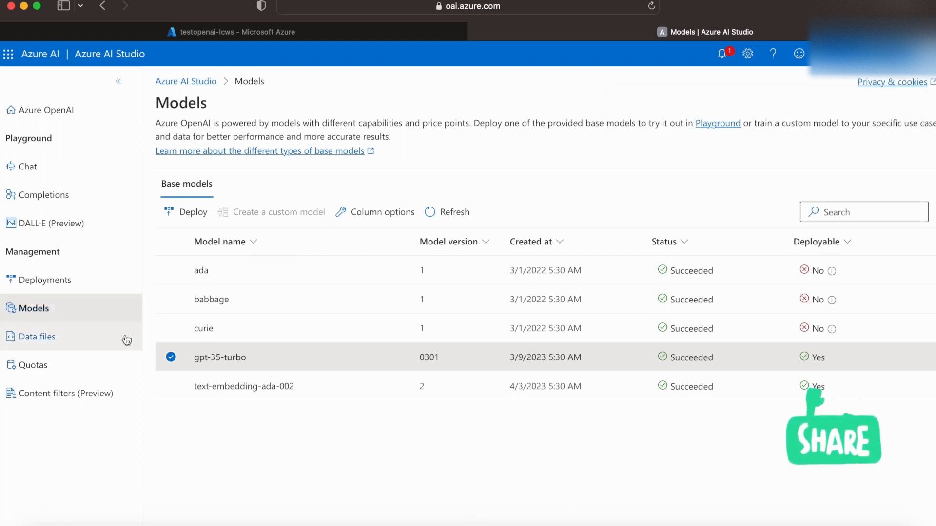
click(45, 280)
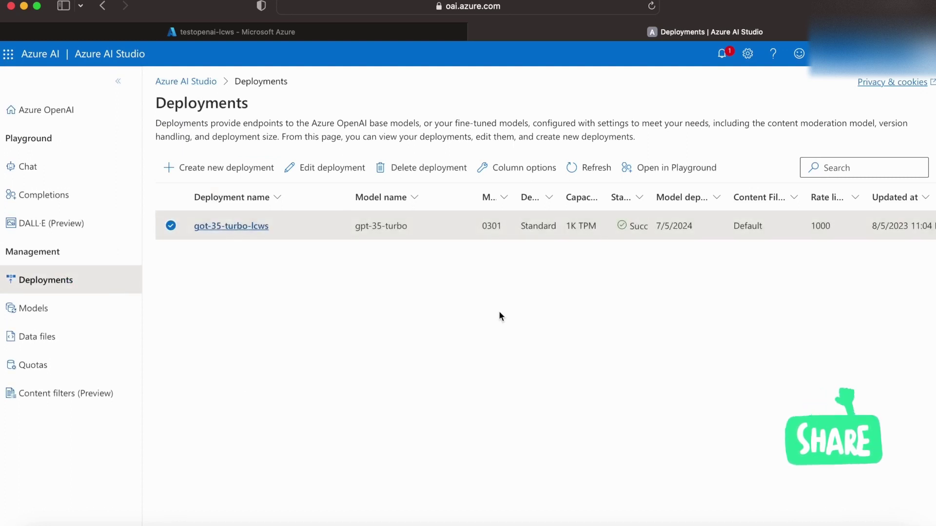
mouse_move(226, 292)
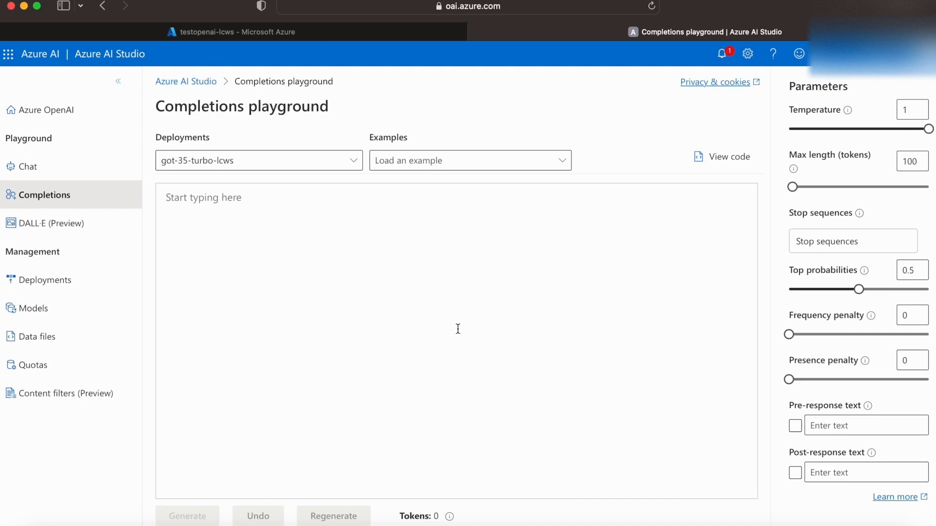
mouse_move(298, 167)
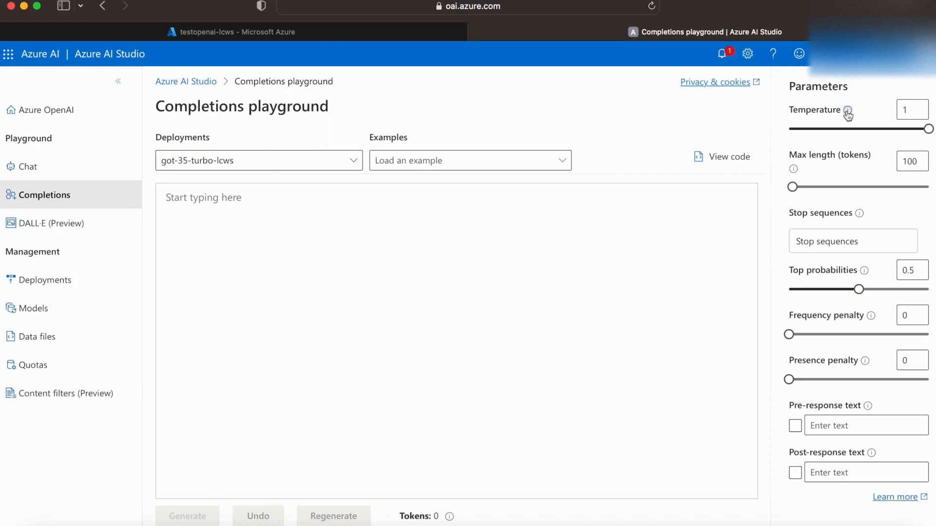
mouse_move(849, 111)
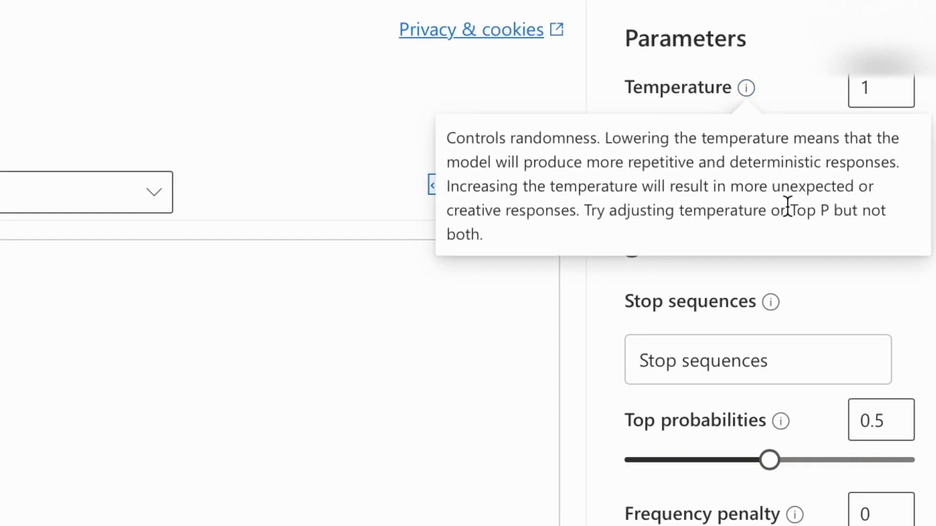
mouse_move(742, 197)
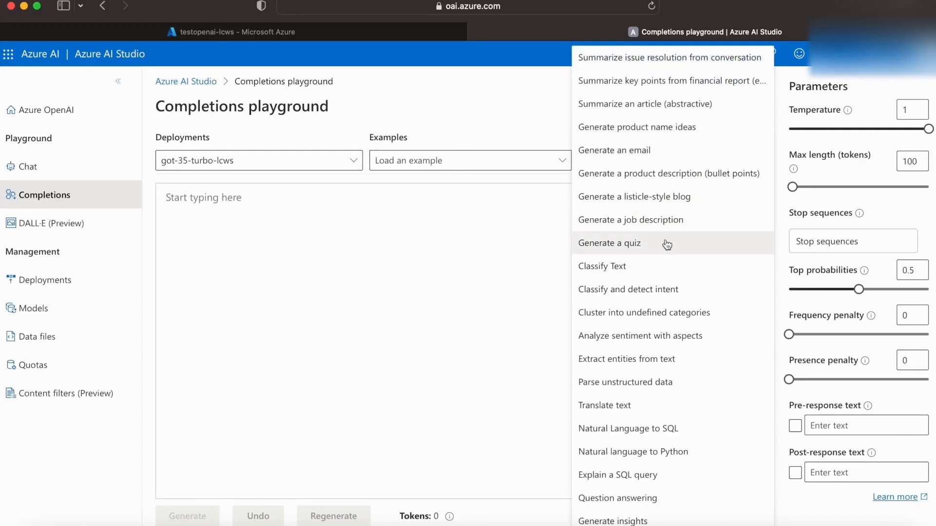
Run the Generate a quiz example to produce the neutron star quiz and review the output
click(609, 243)
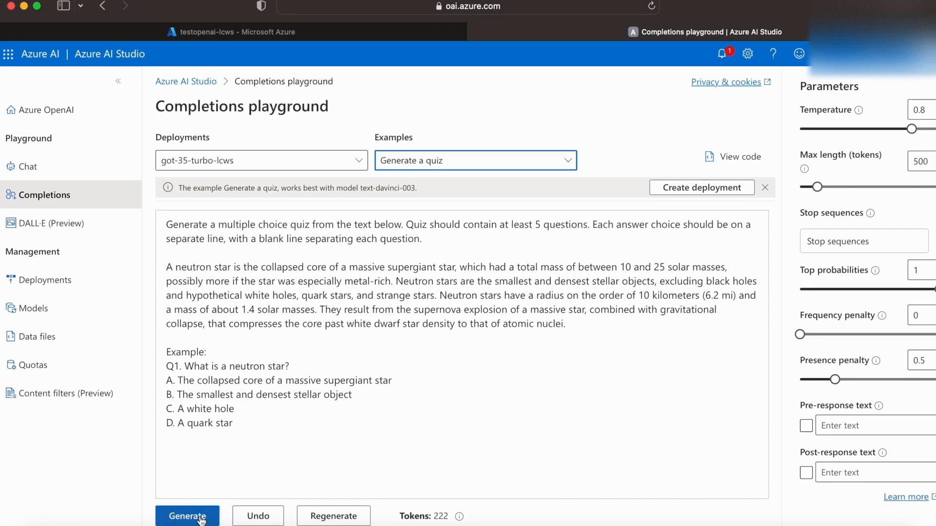
click(187, 516)
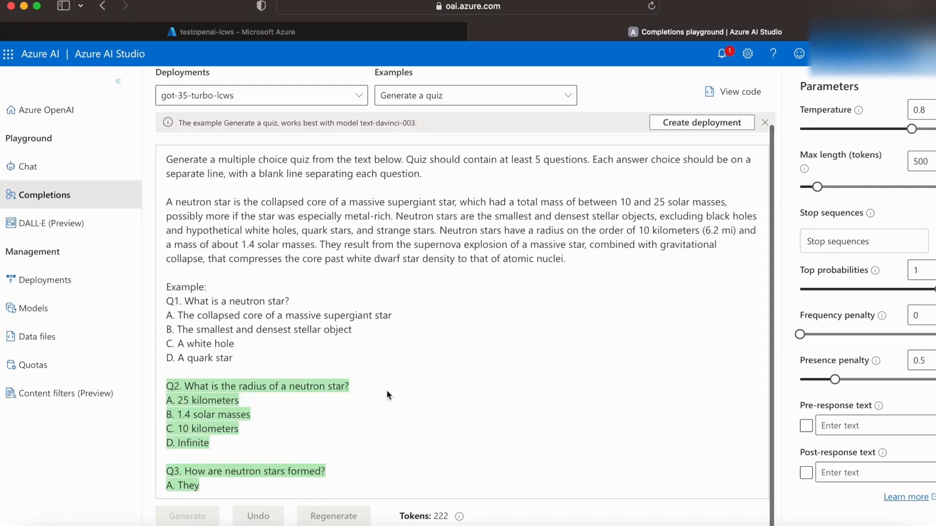
scroll(down, 3)
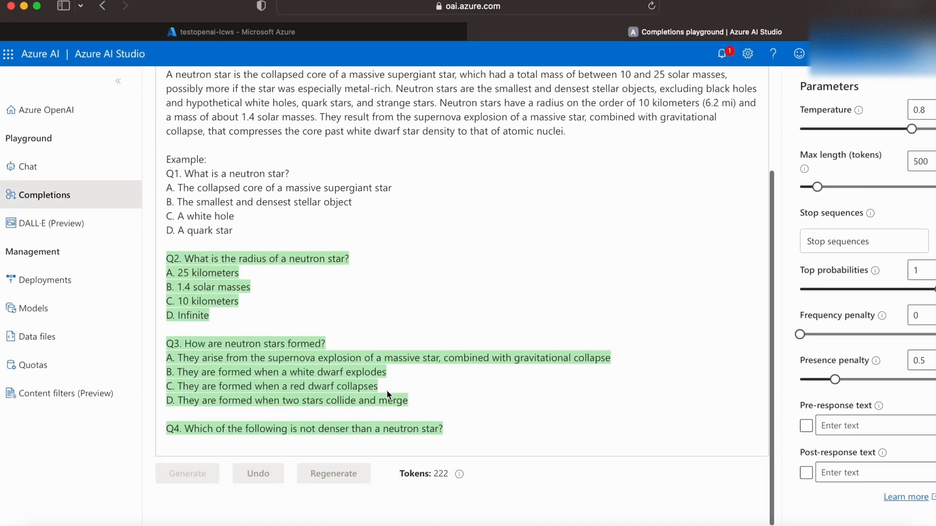
scroll(down, 3)
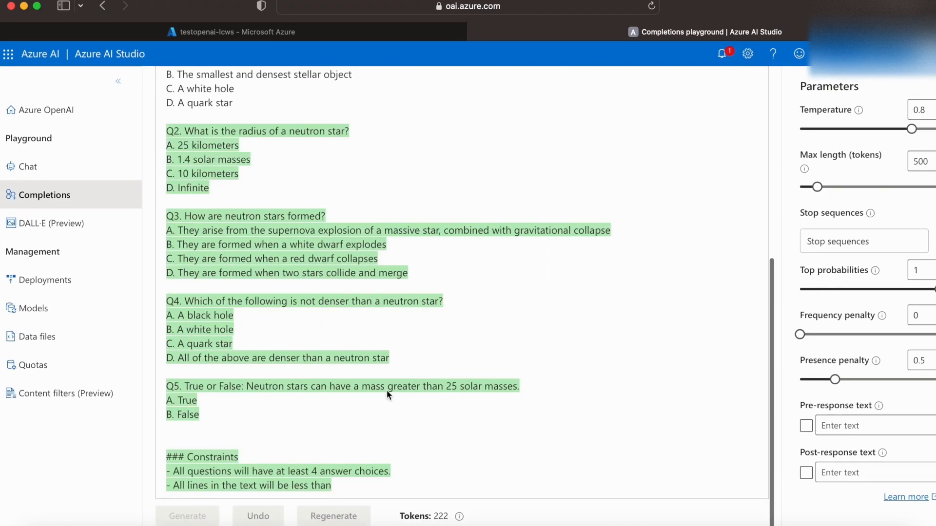
click(187, 516)
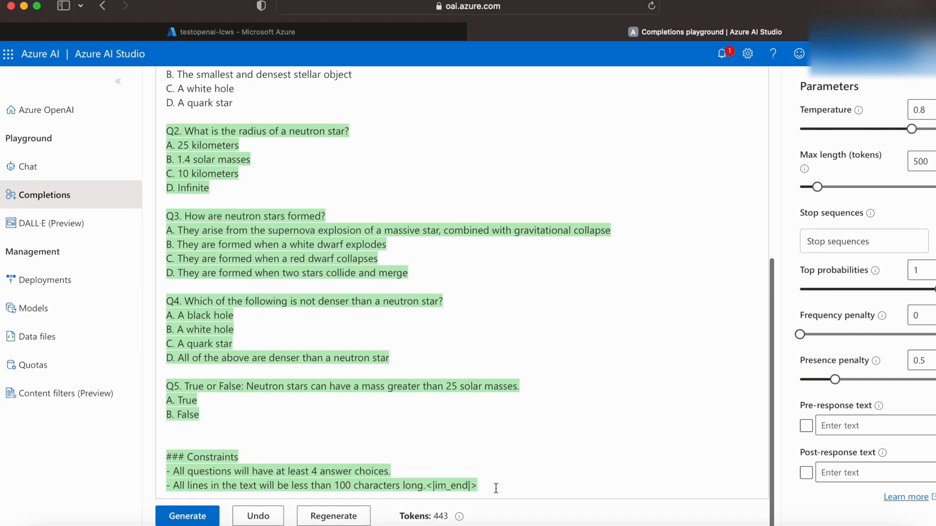
mouse_move(420, 417)
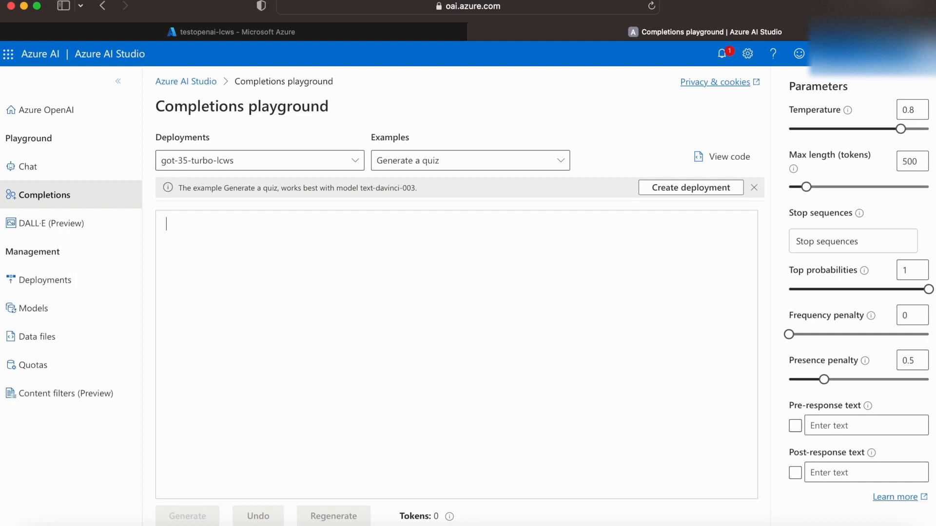
Ask 'What is the difference between OpenAI and Azure OpenAI' and generate the answer
text(What is t)
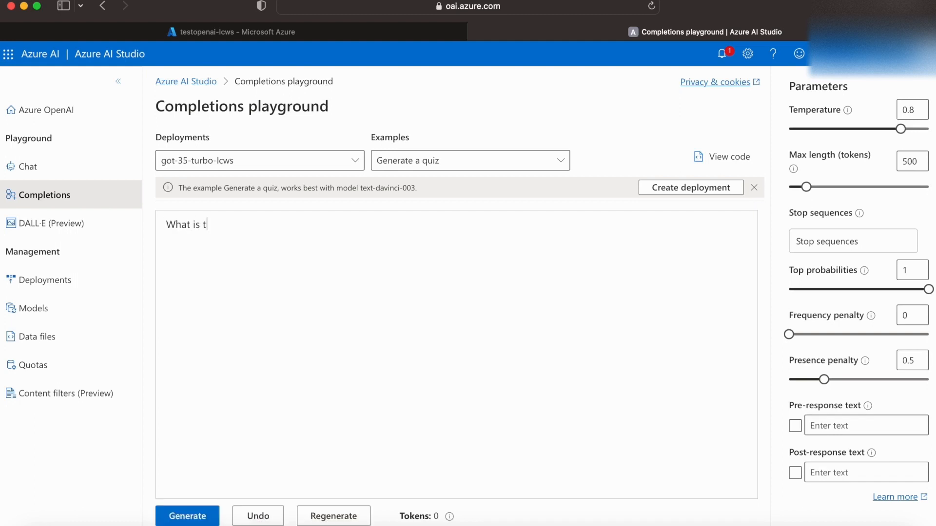
text(he difference betw)
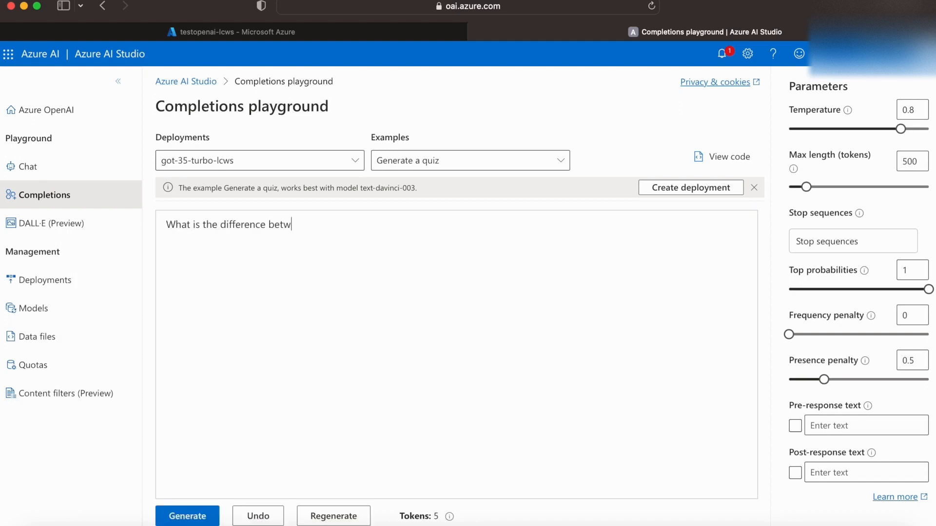
text(een OpenAI and Azure OpenAI?)
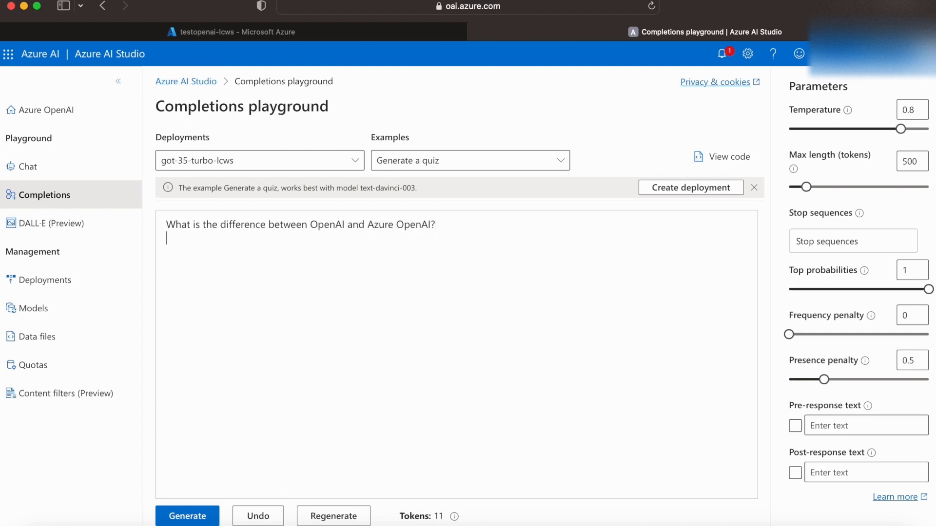
click(187, 516)
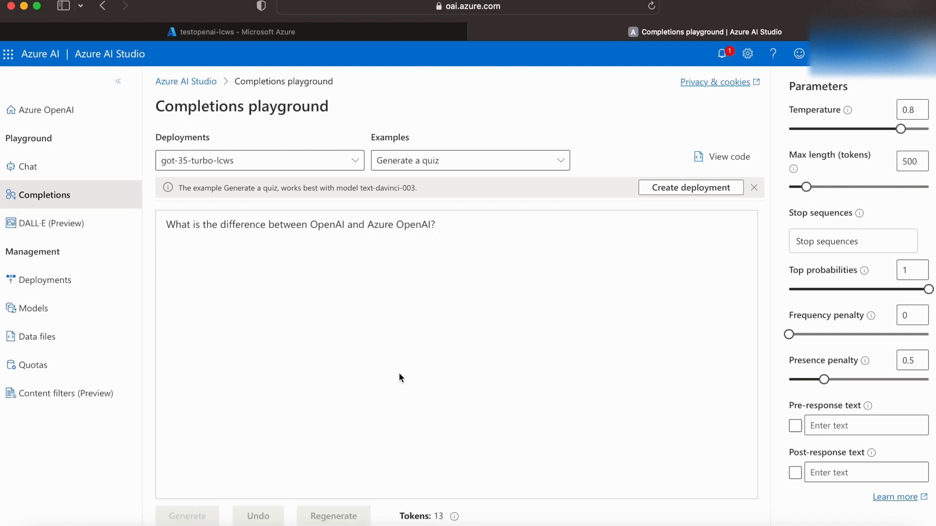
click(186, 516)
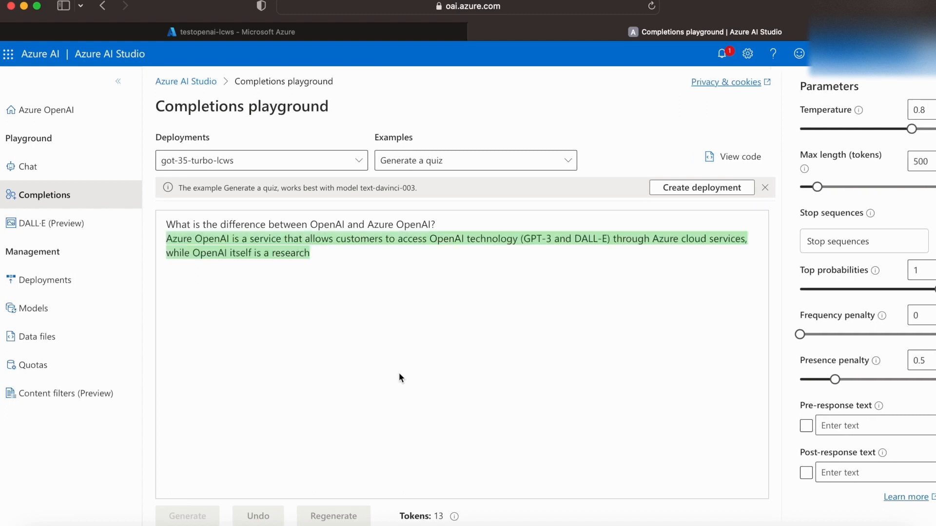
click(187, 516)
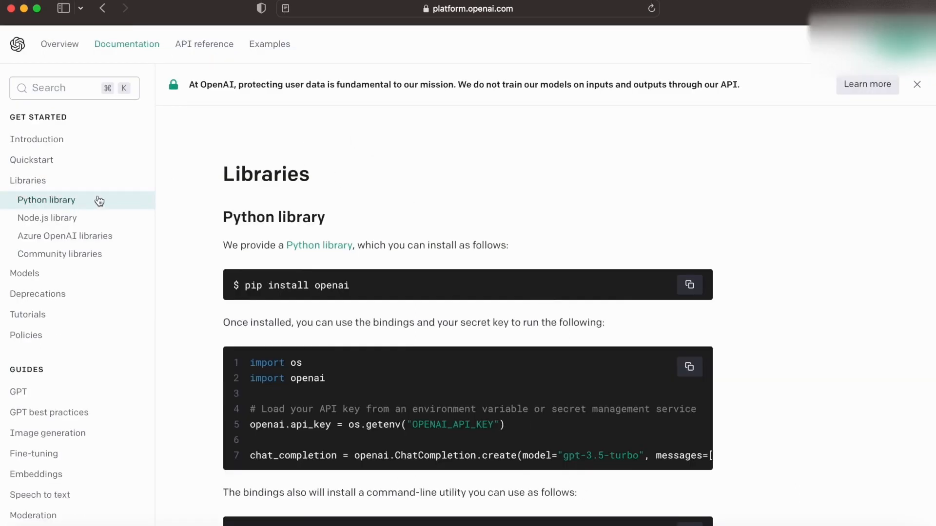
Select the 'pip install openai' command in the Python library docs
double_click(267, 175)
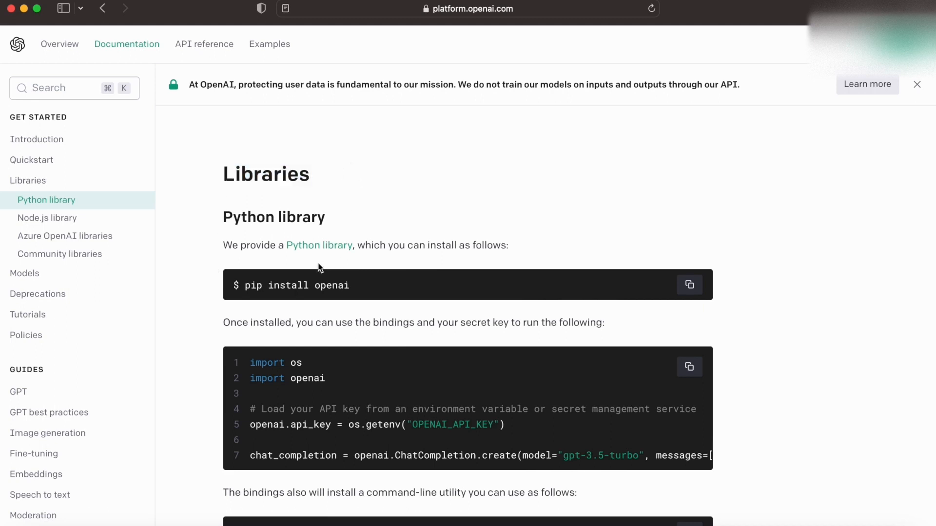
mouse_move(382, 292)
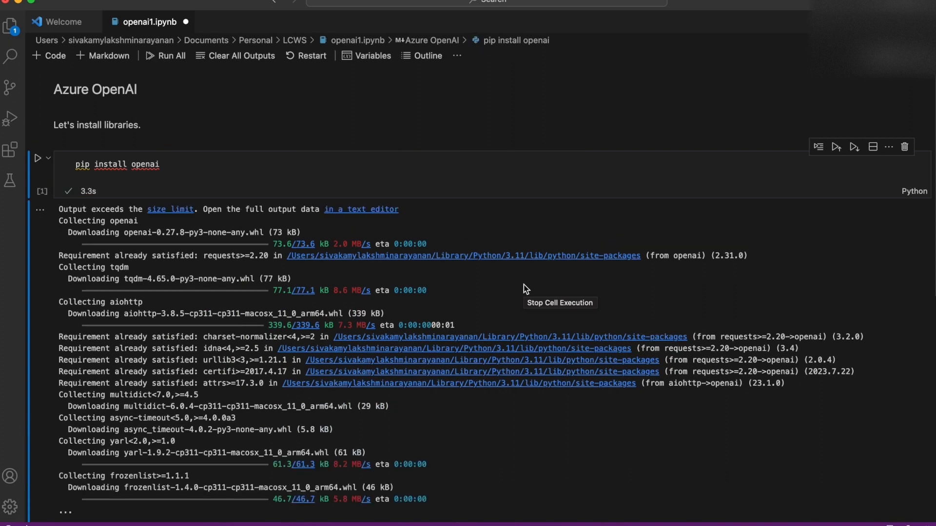
mouse_move(43, 192)
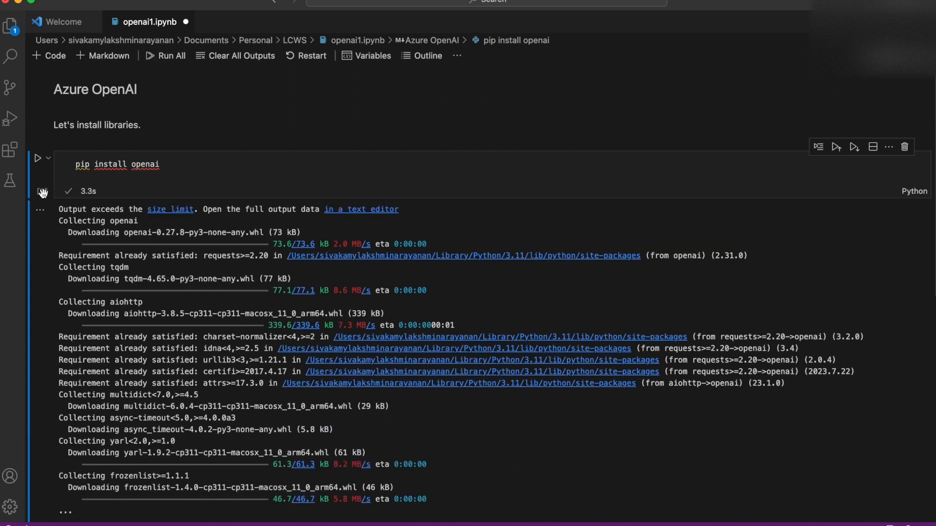
Clear the installation log output beneath the pip install openai cell
click(39, 209)
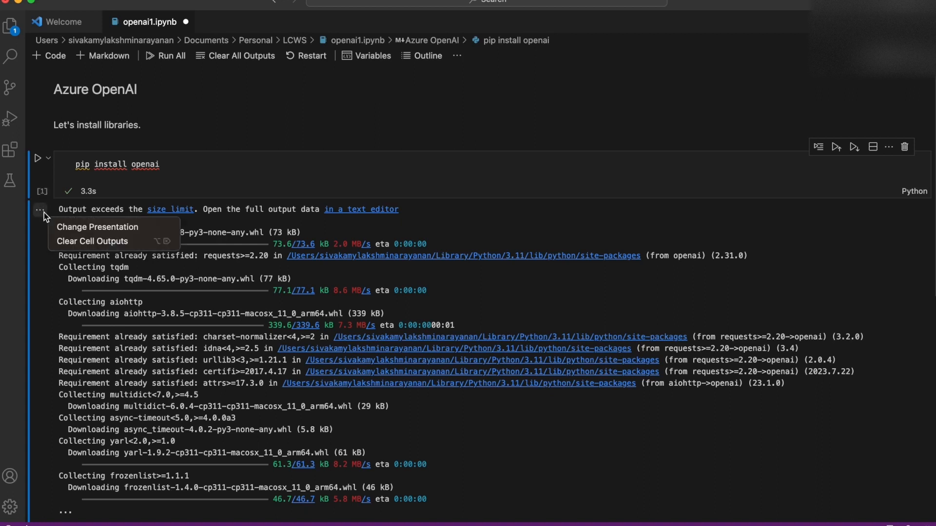
click(92, 241)
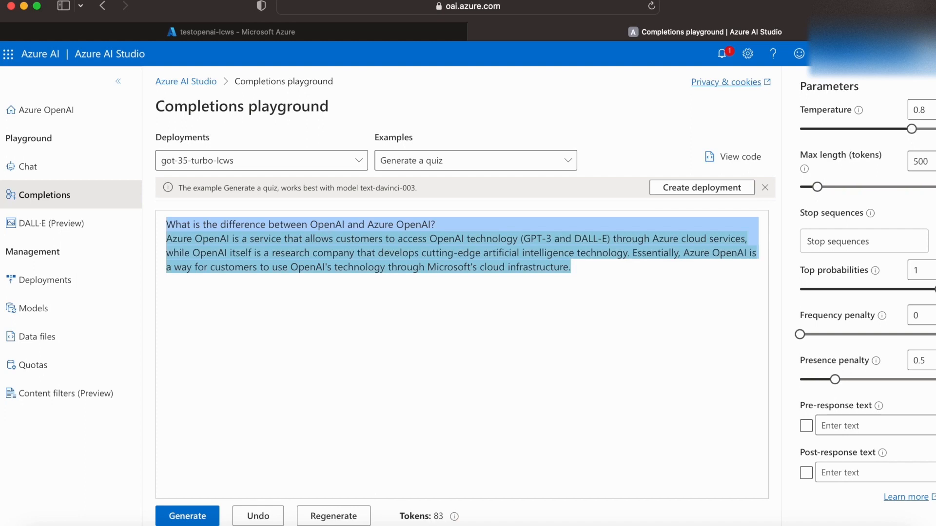
Show the playground's sample code, switching its language from curl to C#, then Python
click(732, 156)
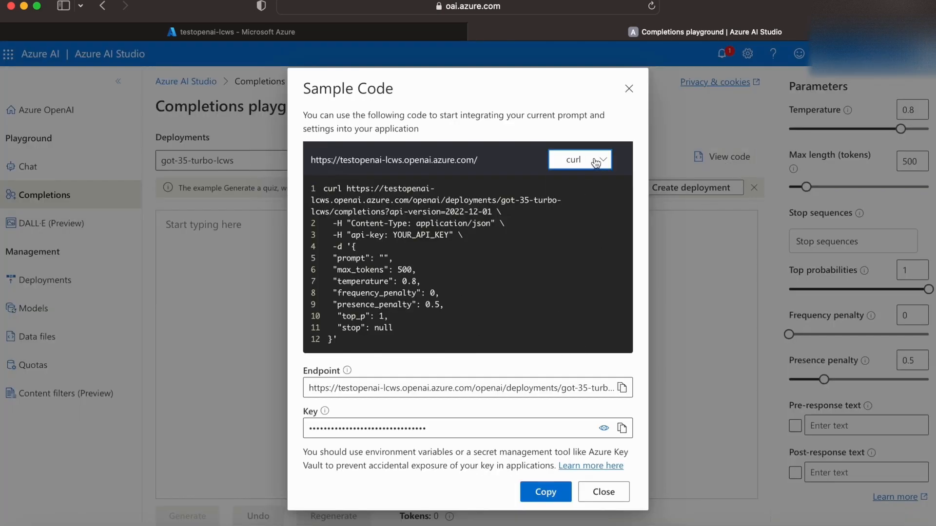
click(580, 159)
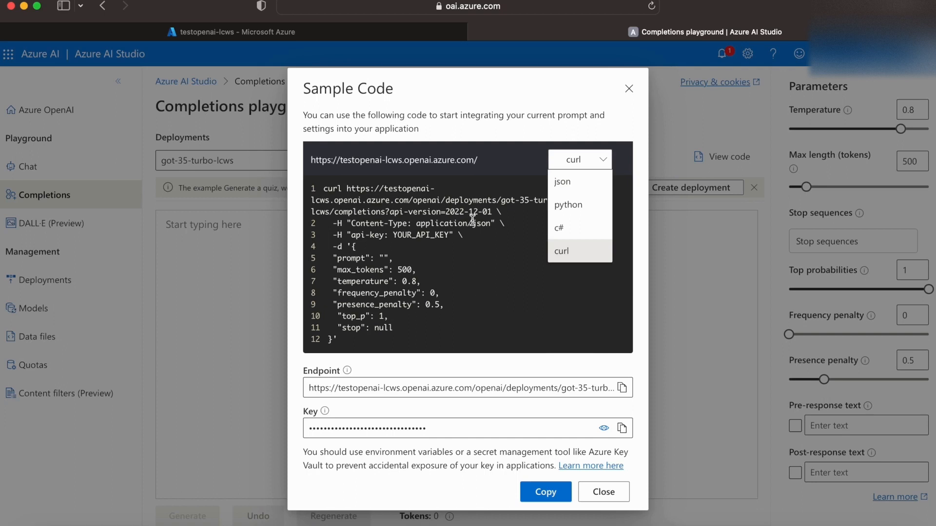
click(559, 227)
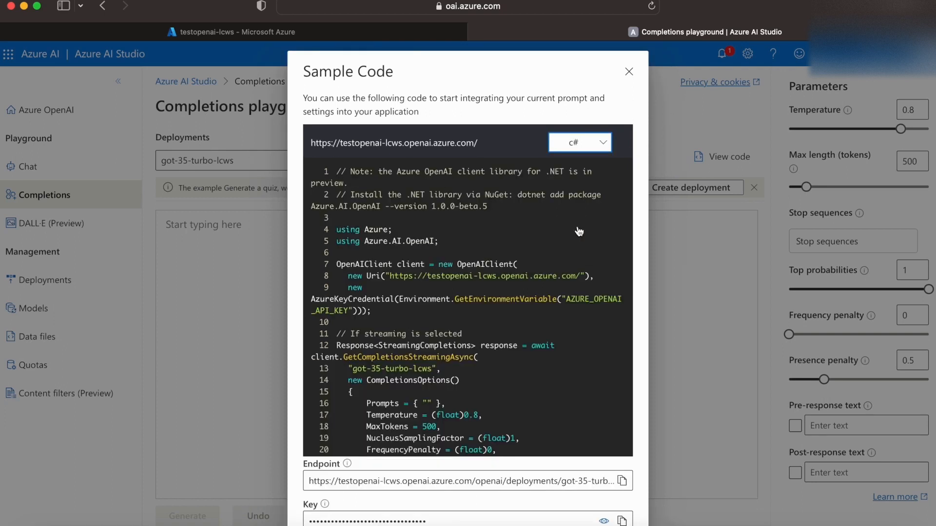
scroll(down, 3)
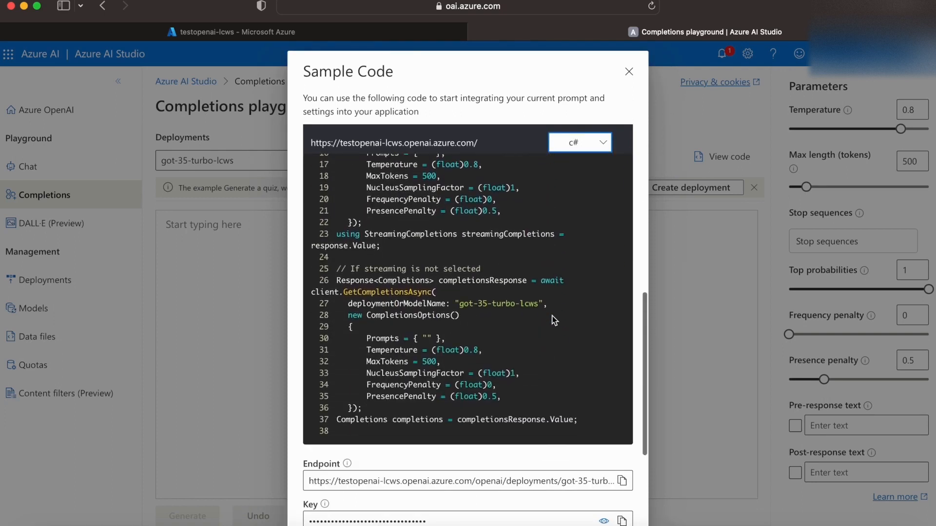
click(602, 143)
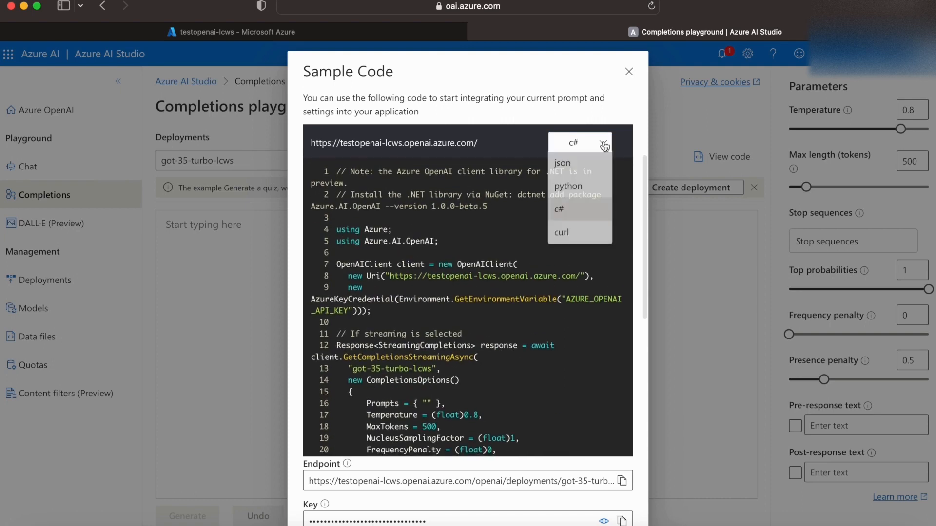
click(568, 186)
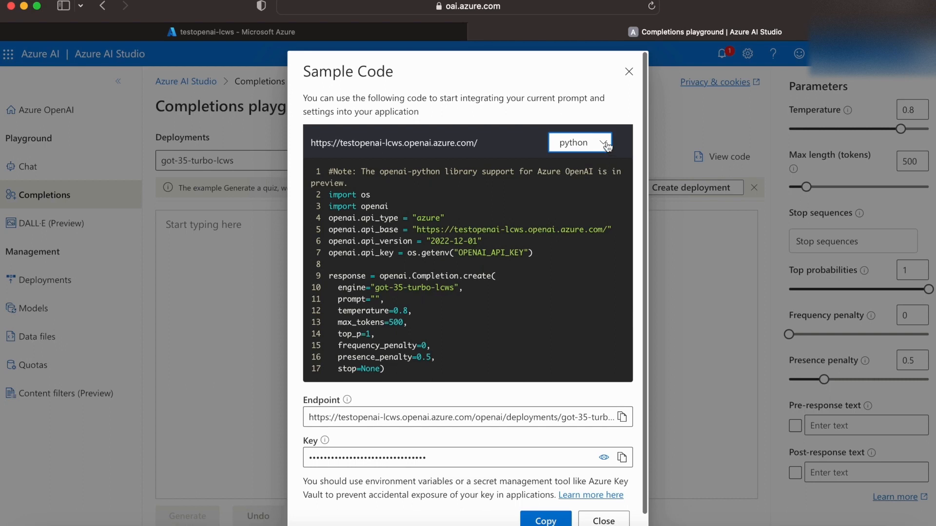
click(581, 142)
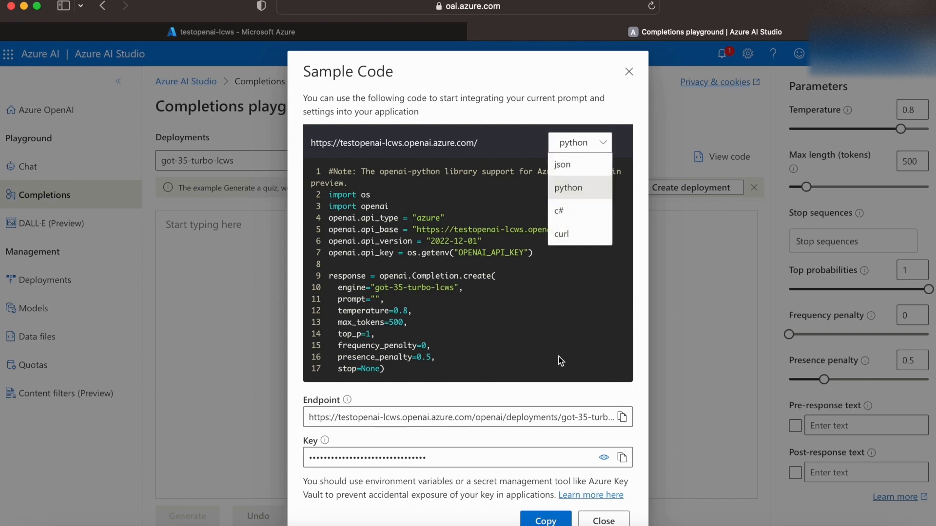
click(568, 188)
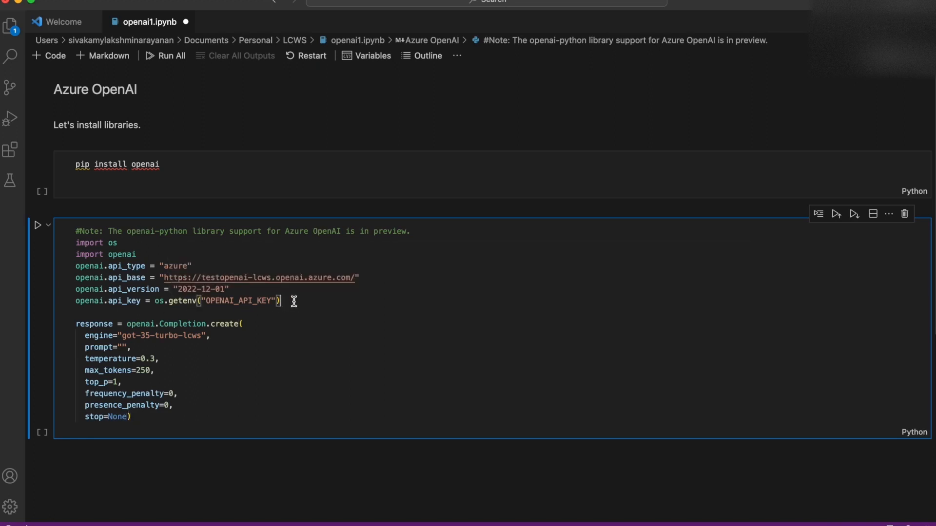
Replace os.getenv("OPENAI_API_KEY") on the api_key line with empty quotes
key(Backspace)
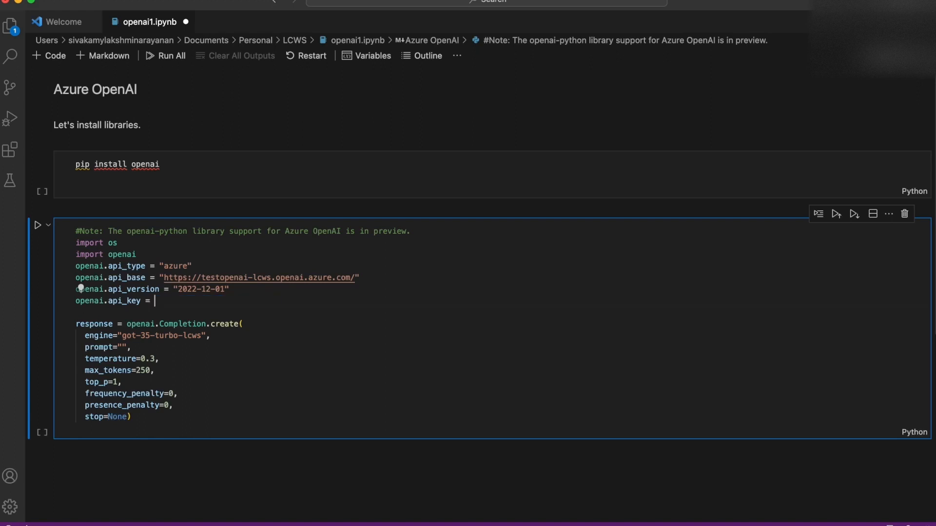
text("")
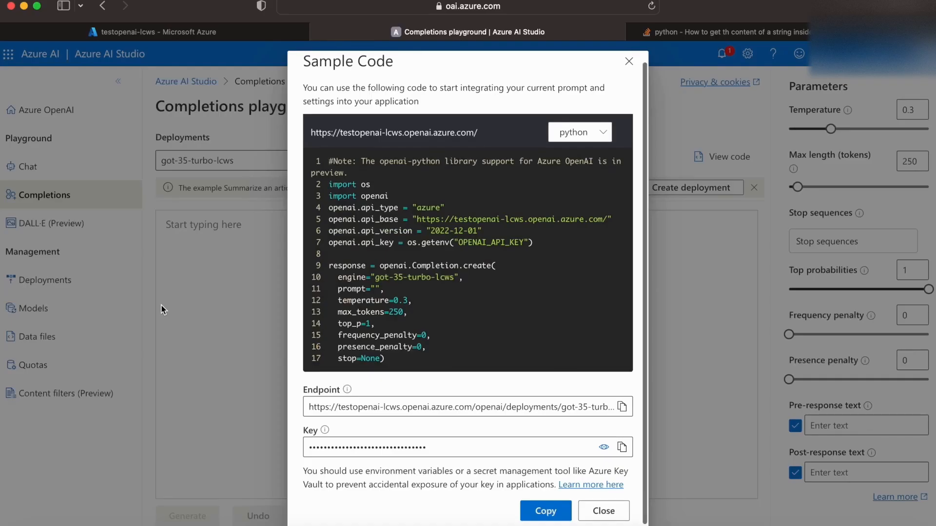
mouse_move(623, 447)
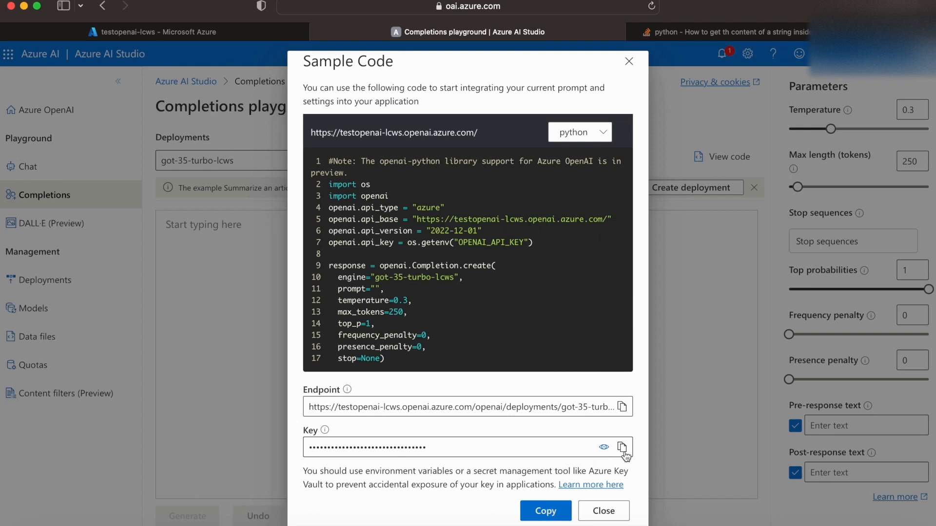
Copy the deployment's Key value from the Sample Code dialog
click(622, 448)
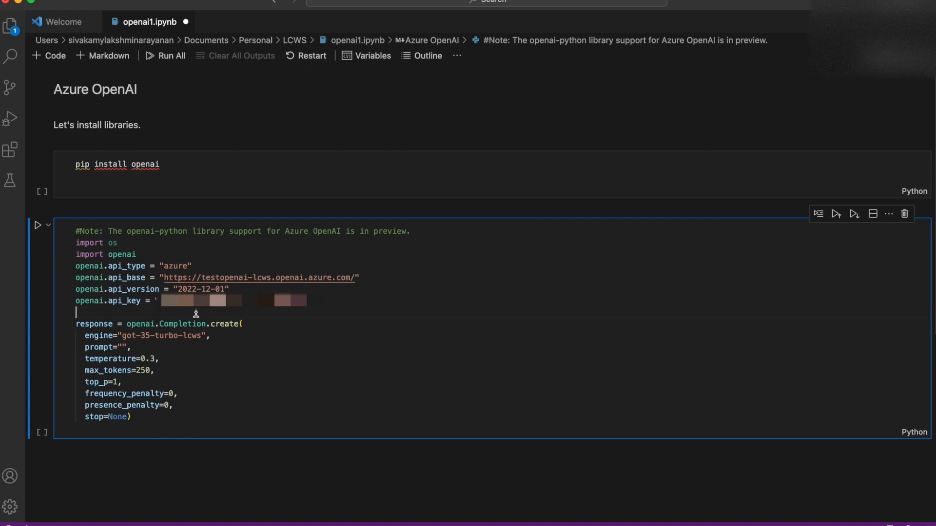
Add a text variable with the SQL prompt, pass prompt=text, print the response, and run
text(te)
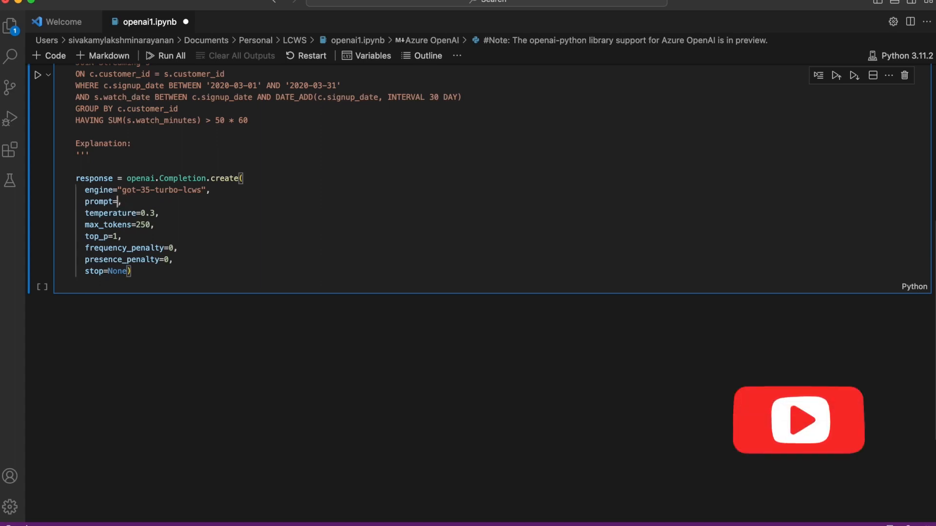
text(text)
text(print (response))
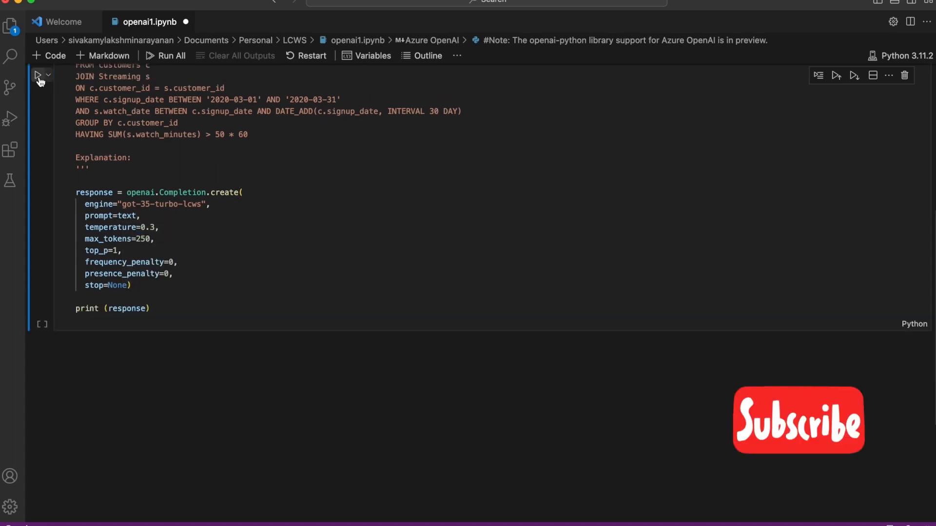
click(36, 75)
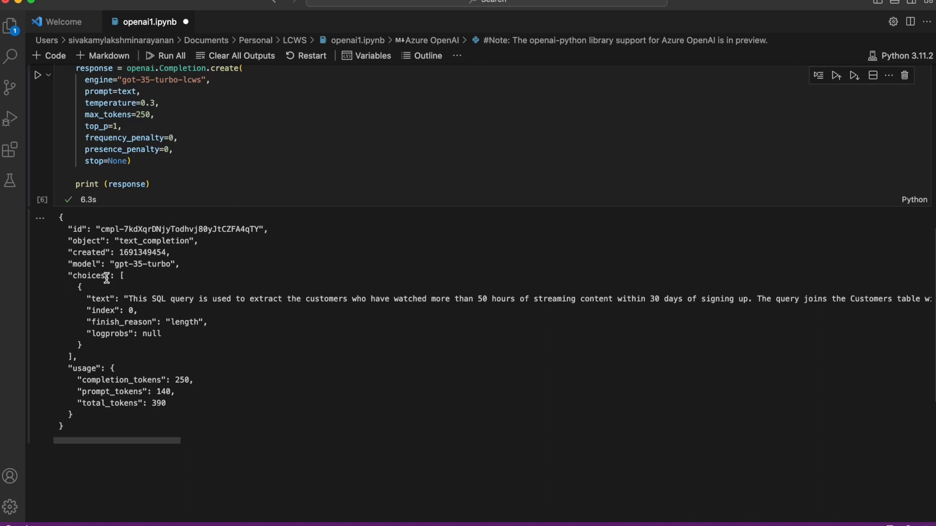
Print only response["choices"][0]["text"] and rerun to show the SQL explanation
double_click(89, 276)
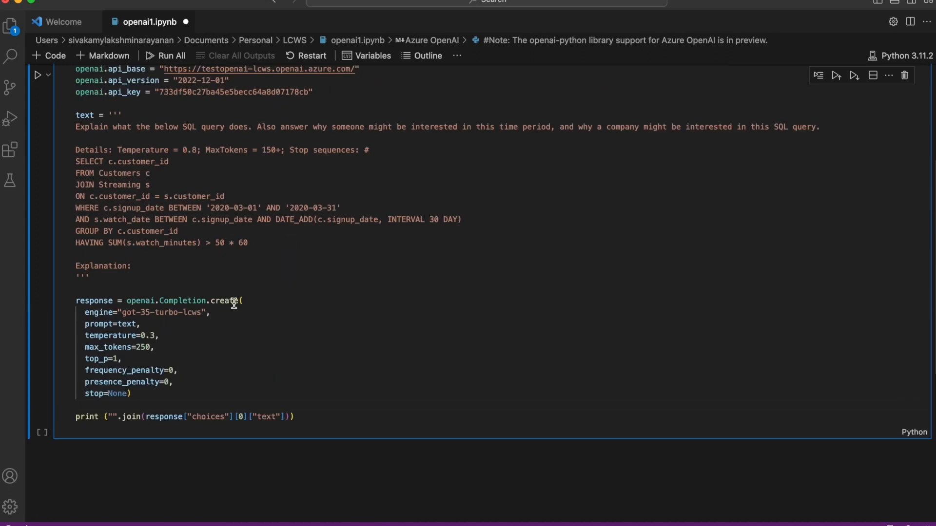
click(40, 75)
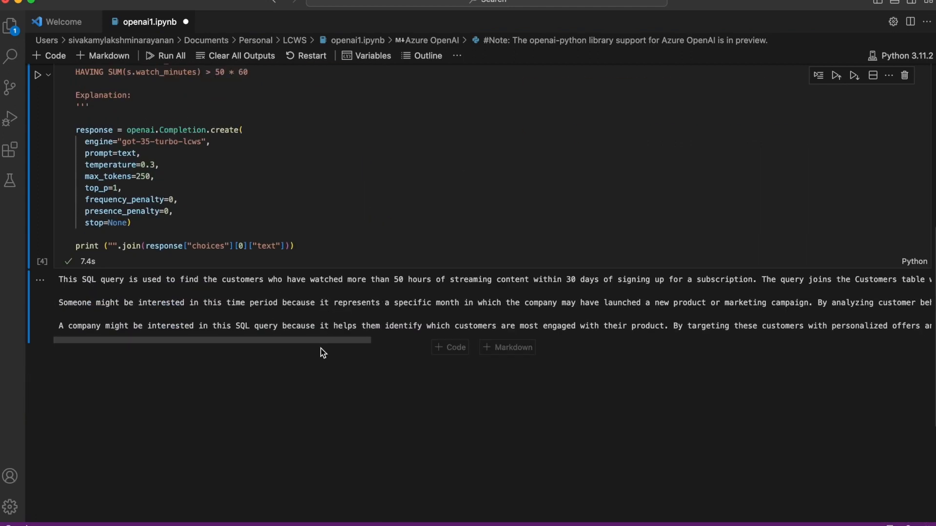
mouse_move(850, 322)
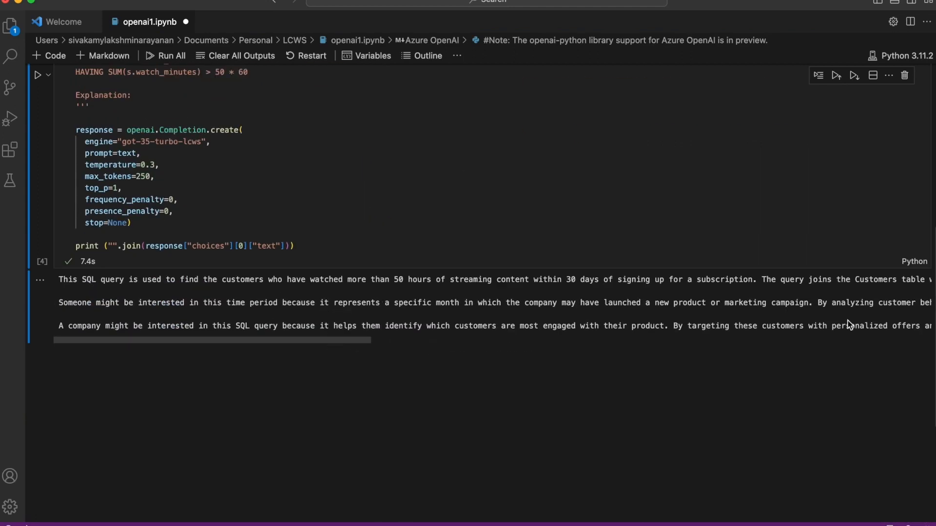
drag(324, 303, 463, 303)
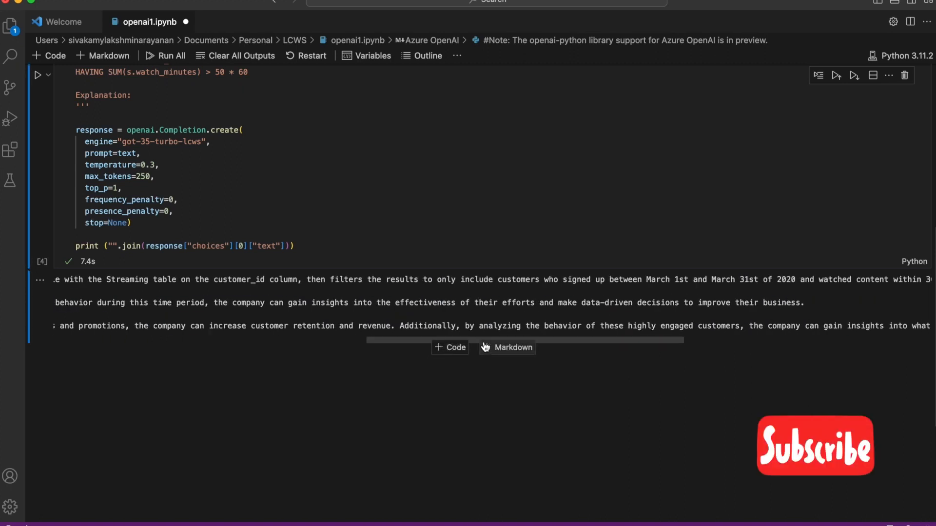
mouse_move(743, 346)
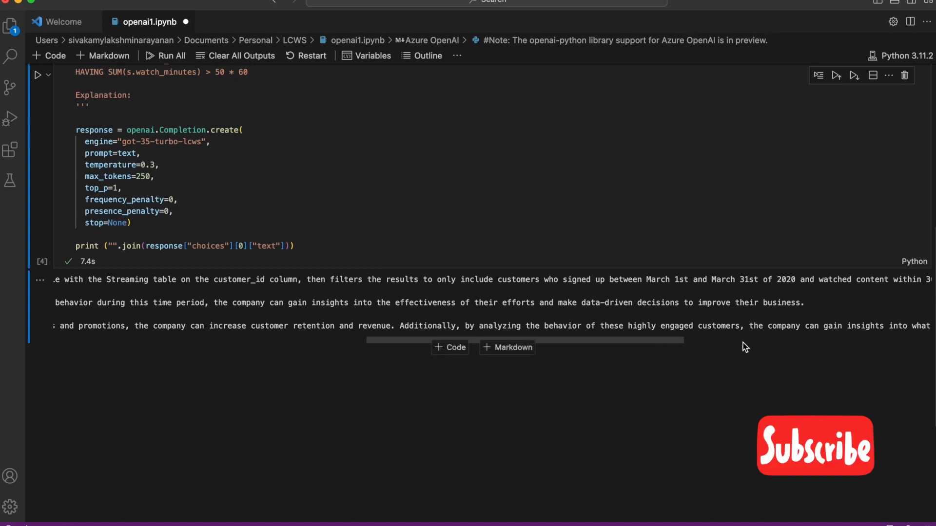